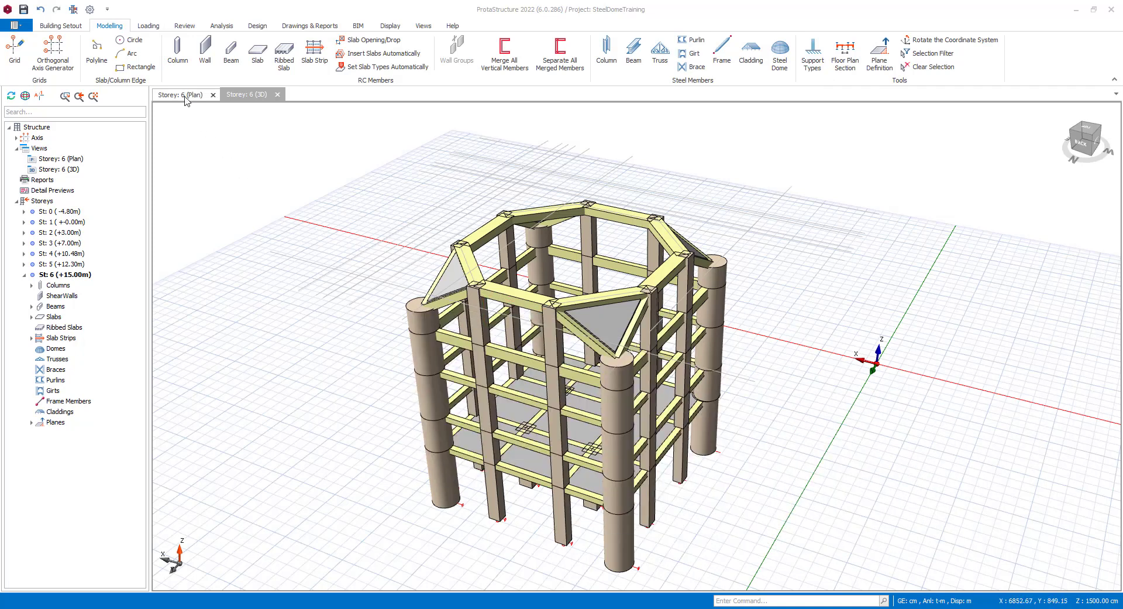
Show the Storey 6 plan and launch the Steel Dome tool from the Modelling ribbon.
click(183, 93)
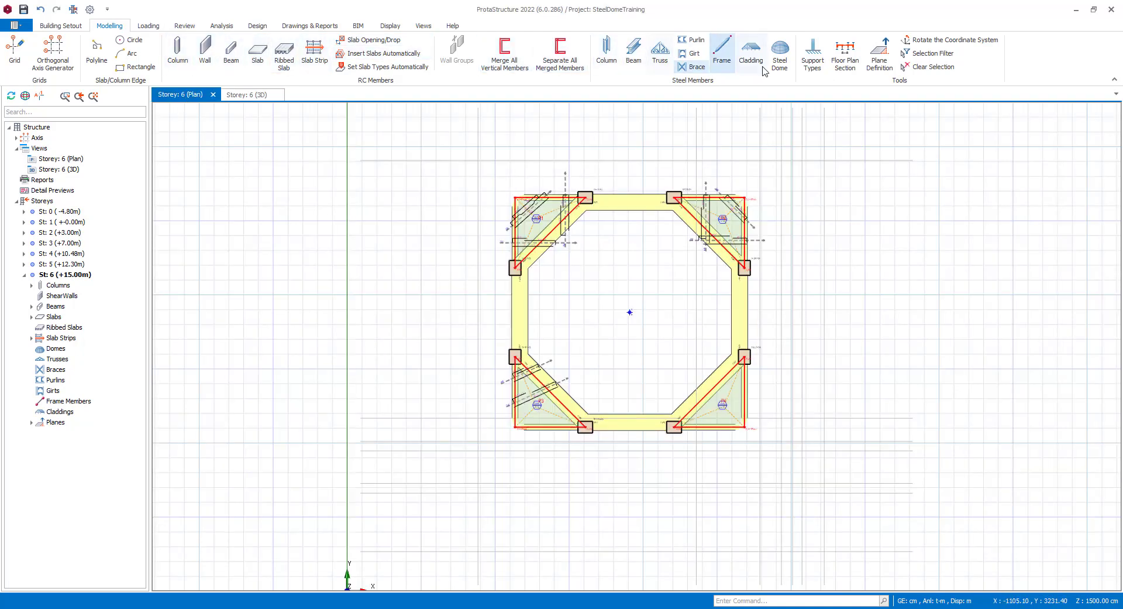
click(750, 50)
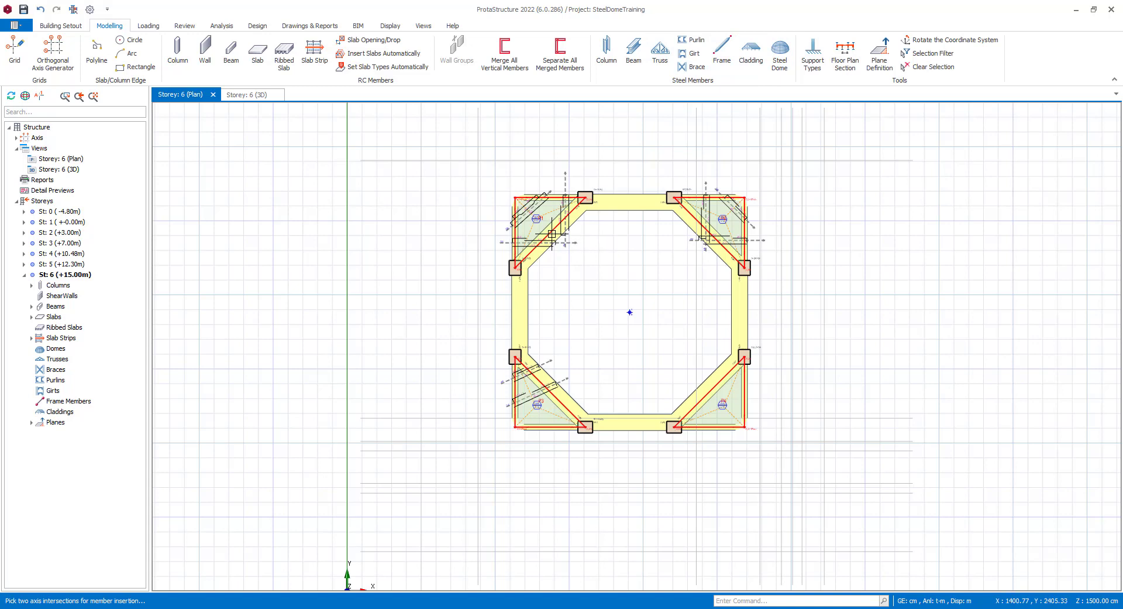
mouse_move(712, 382)
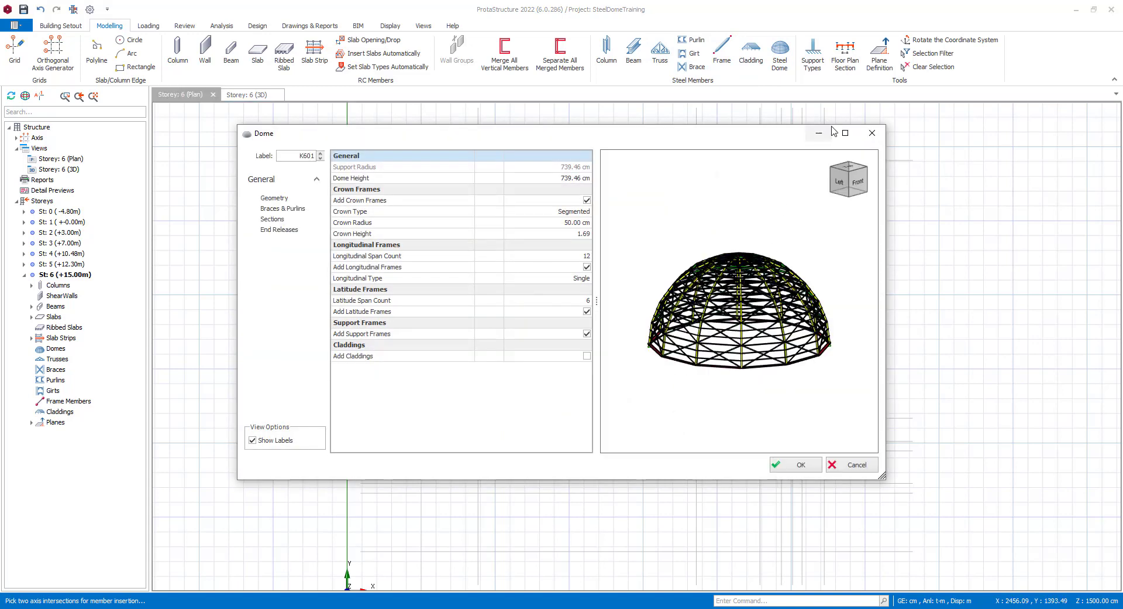
Maximize the Dome dialog and zoom into its dome preview.
click(844, 133)
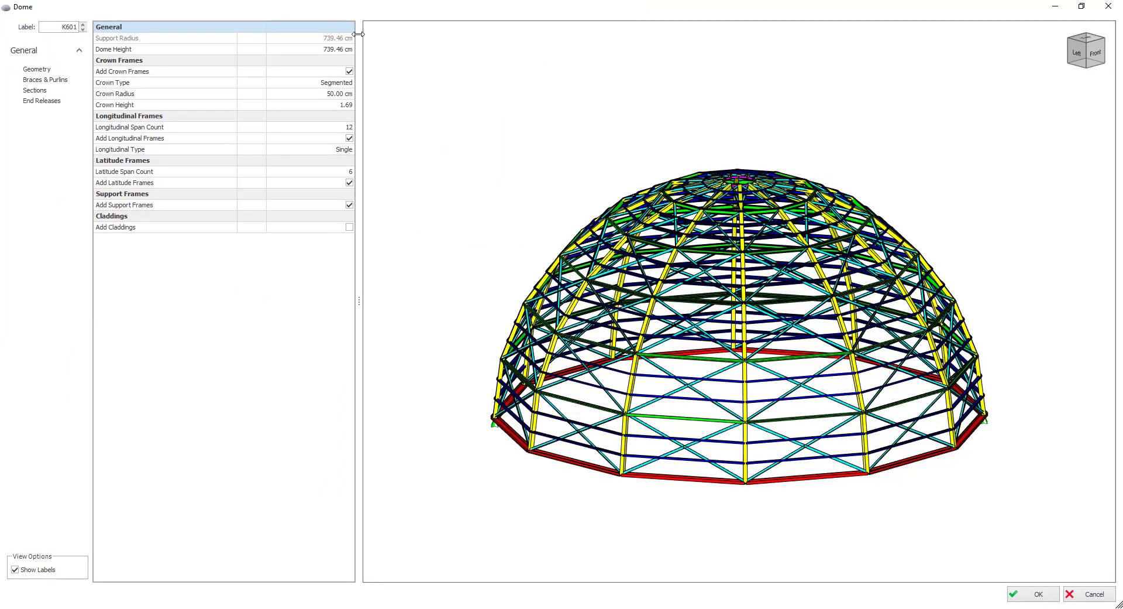
click(308, 49)
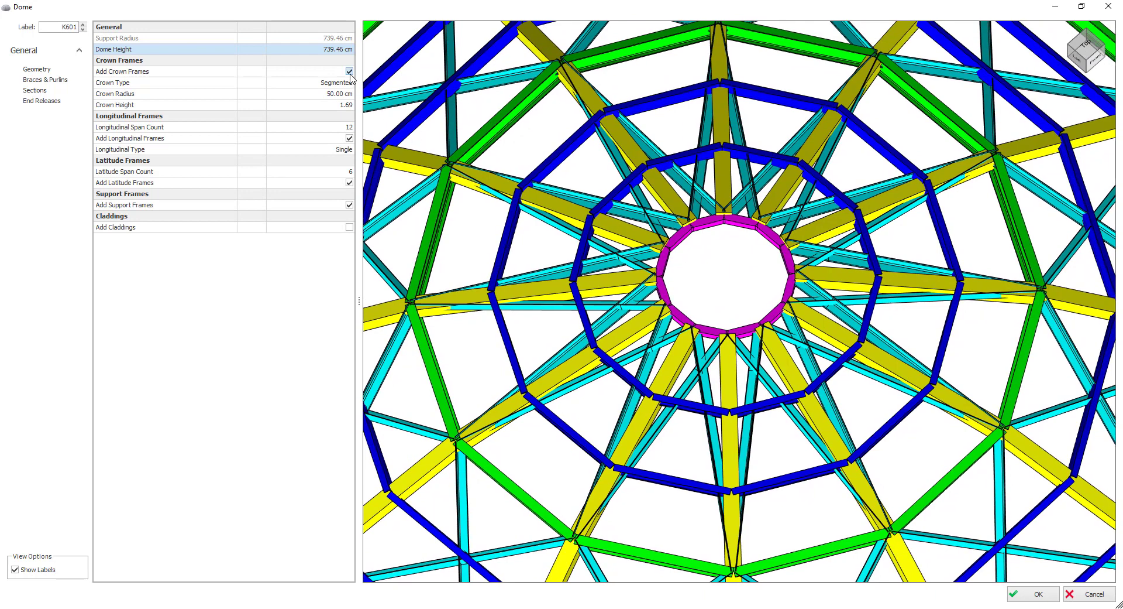
click(348, 71)
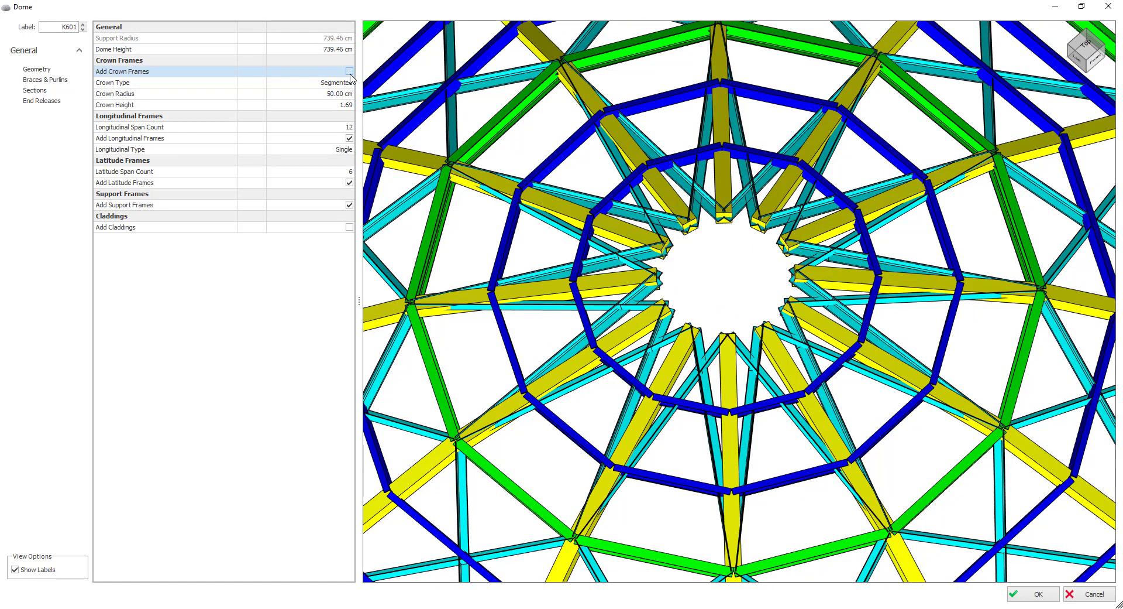
click(350, 72)
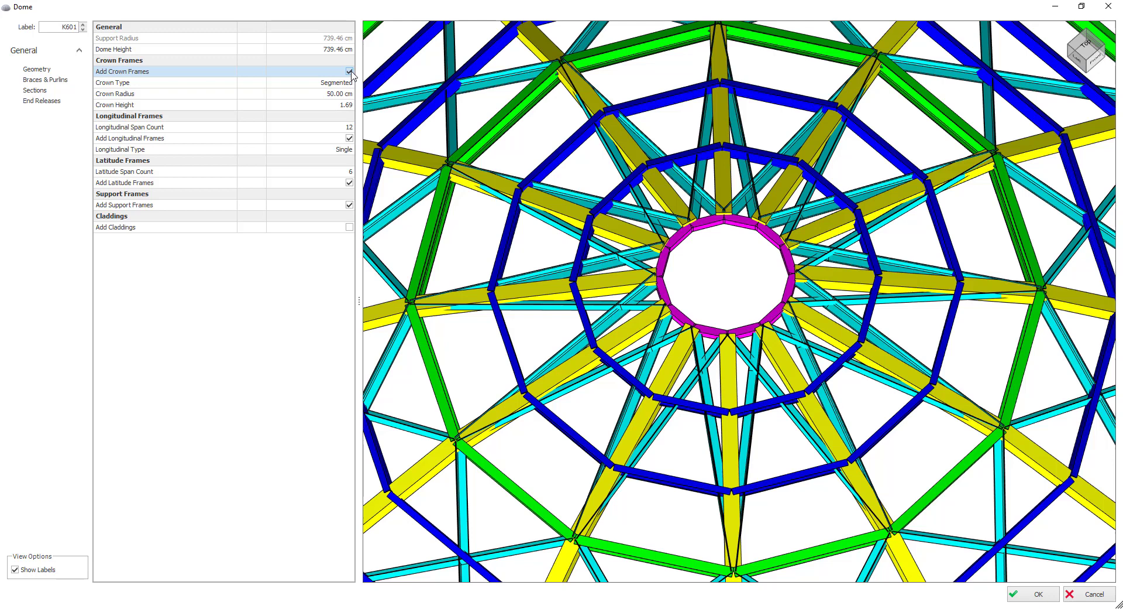
click(350, 82)
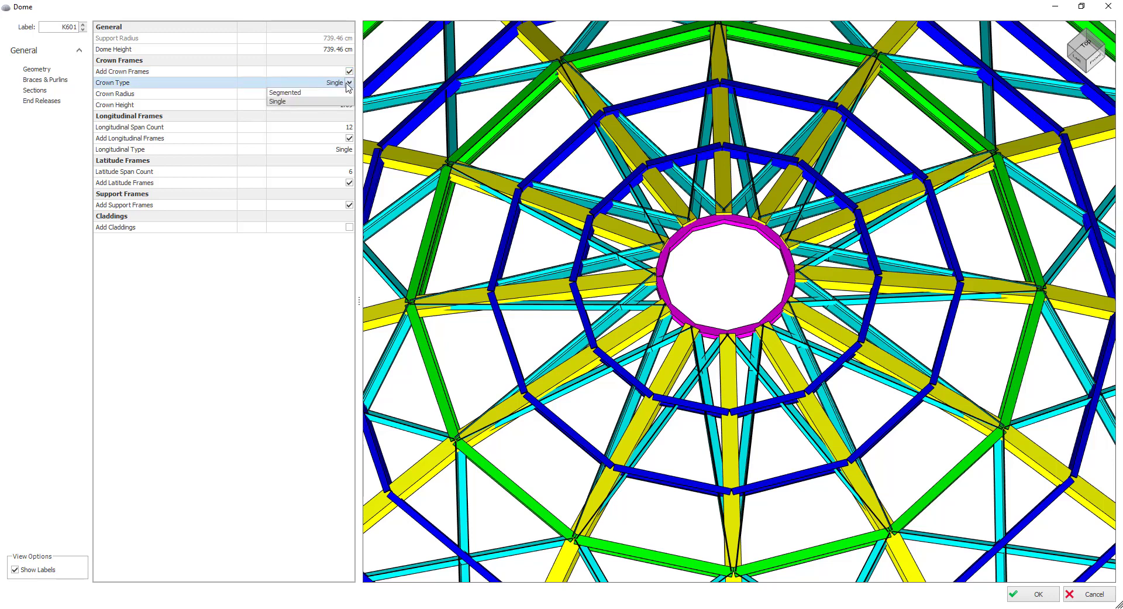
click(285, 92)
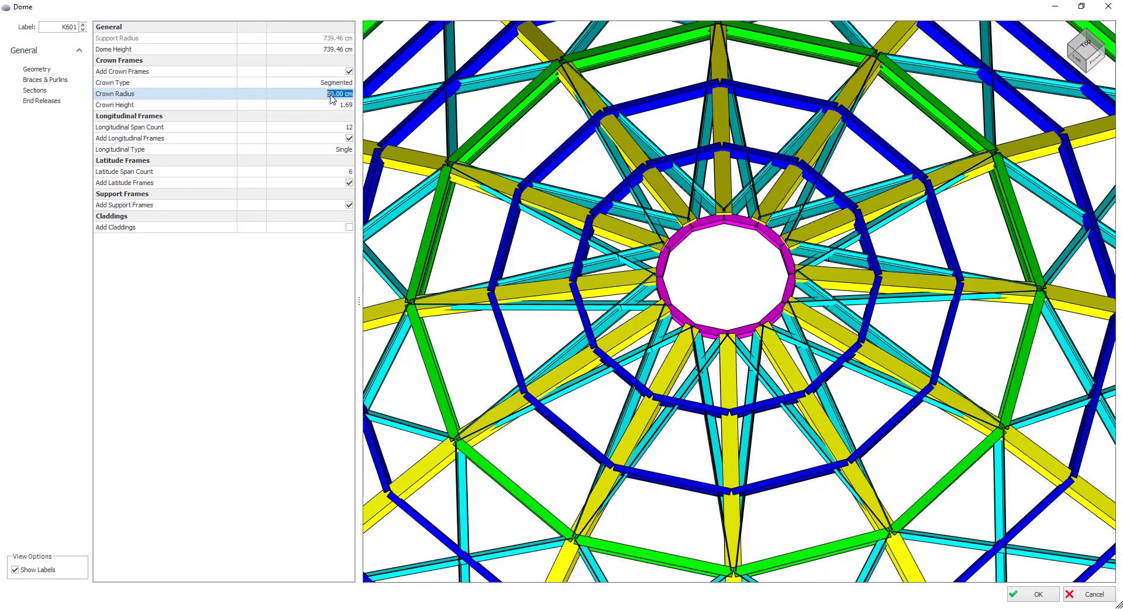
text(70.00)
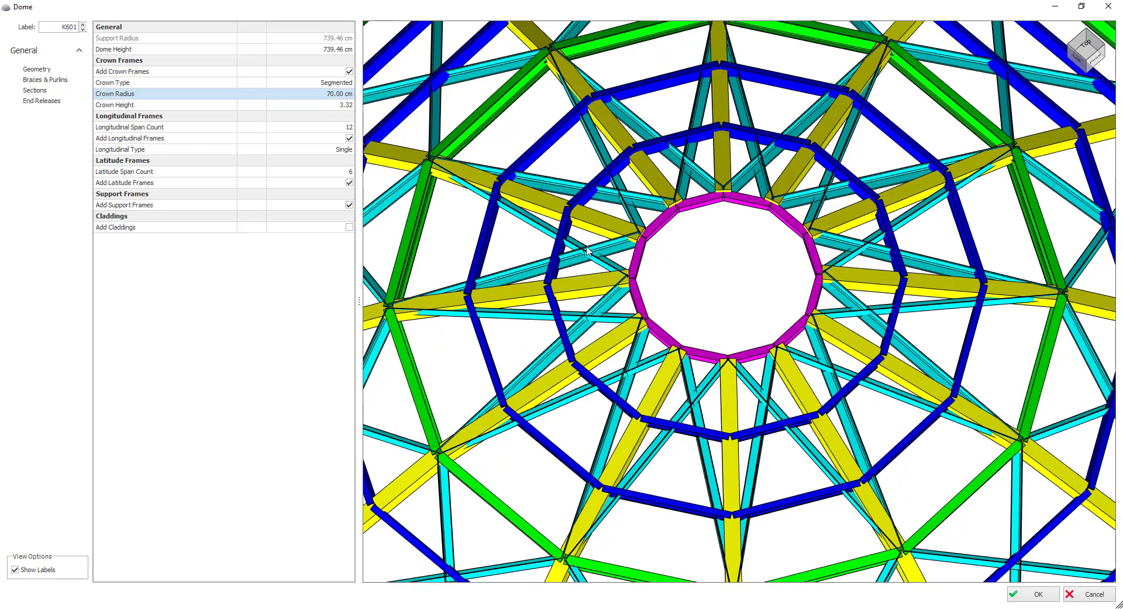
text(5)
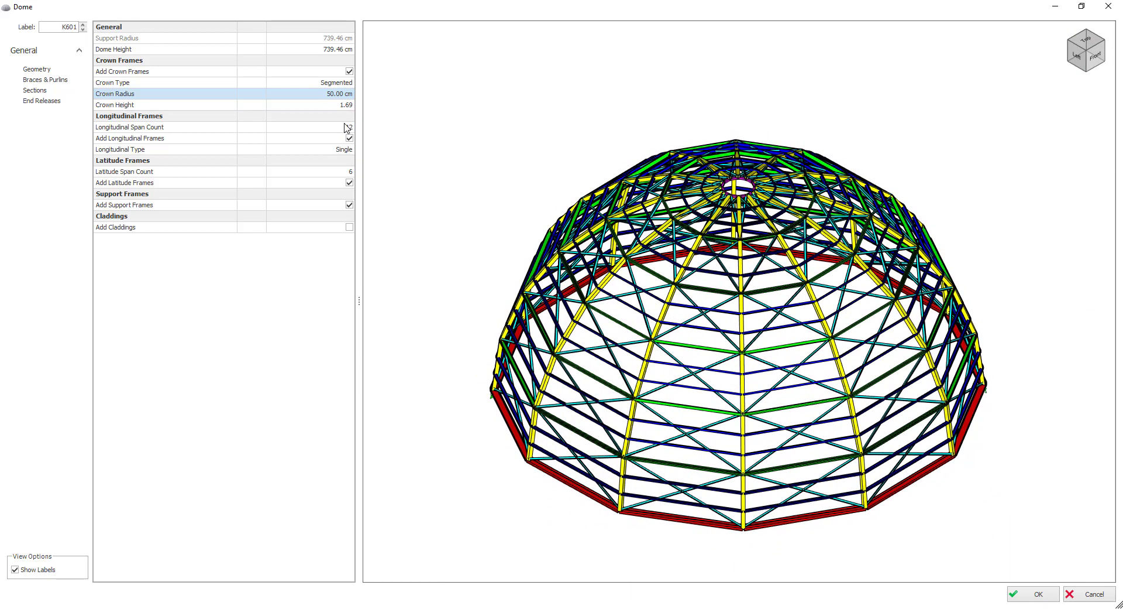
Set 10 longitudinal and 8 latitude spans, leaving longitudinal frames as Single.
click(349, 127)
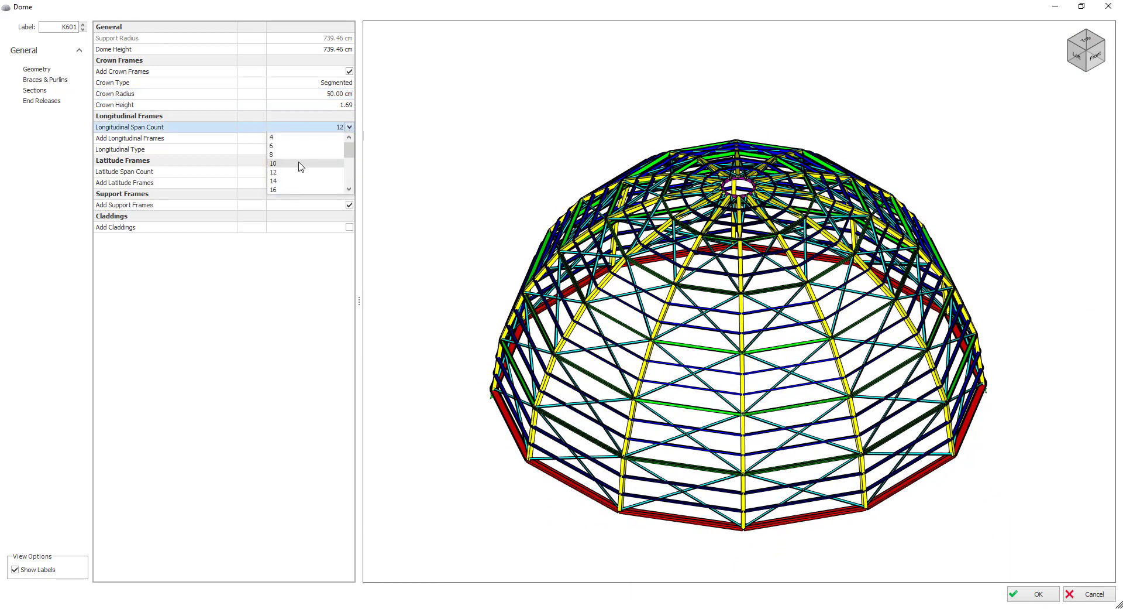
click(273, 163)
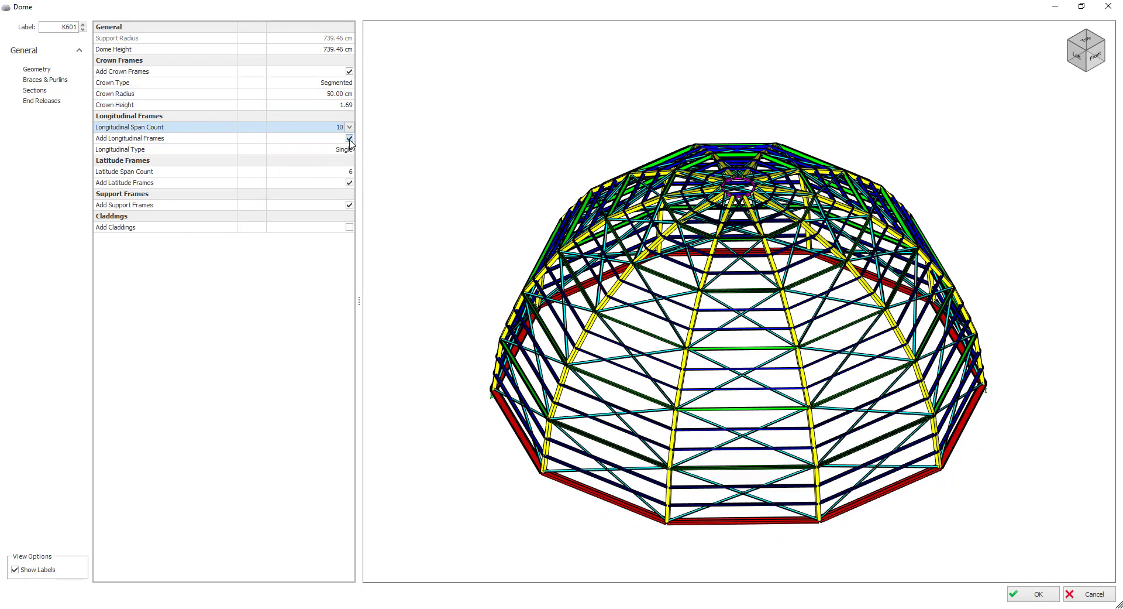
click(349, 138)
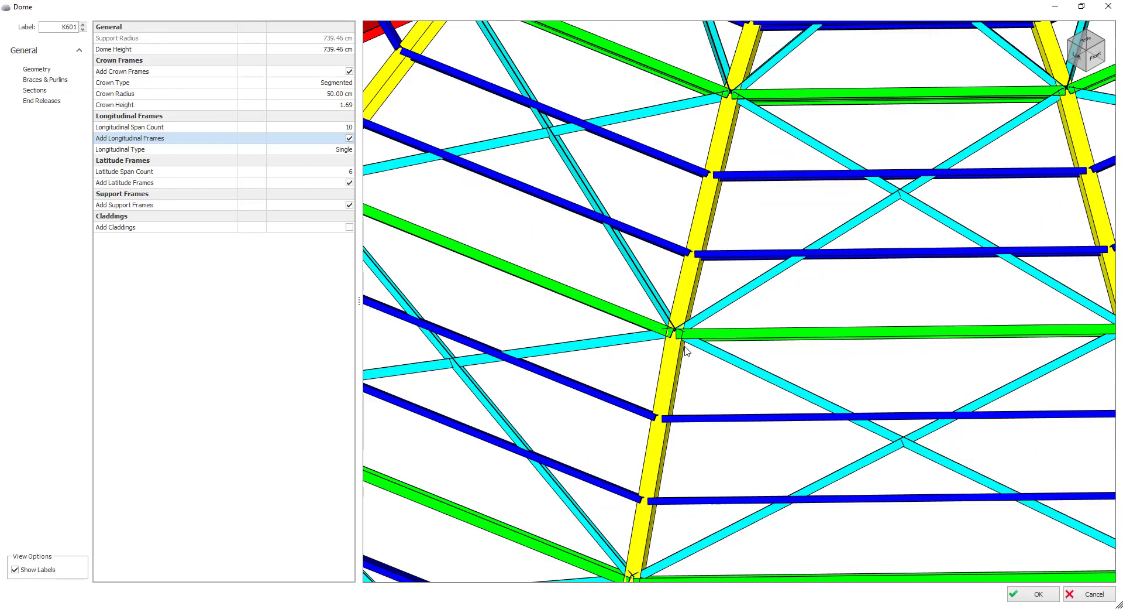
mouse_move(345, 154)
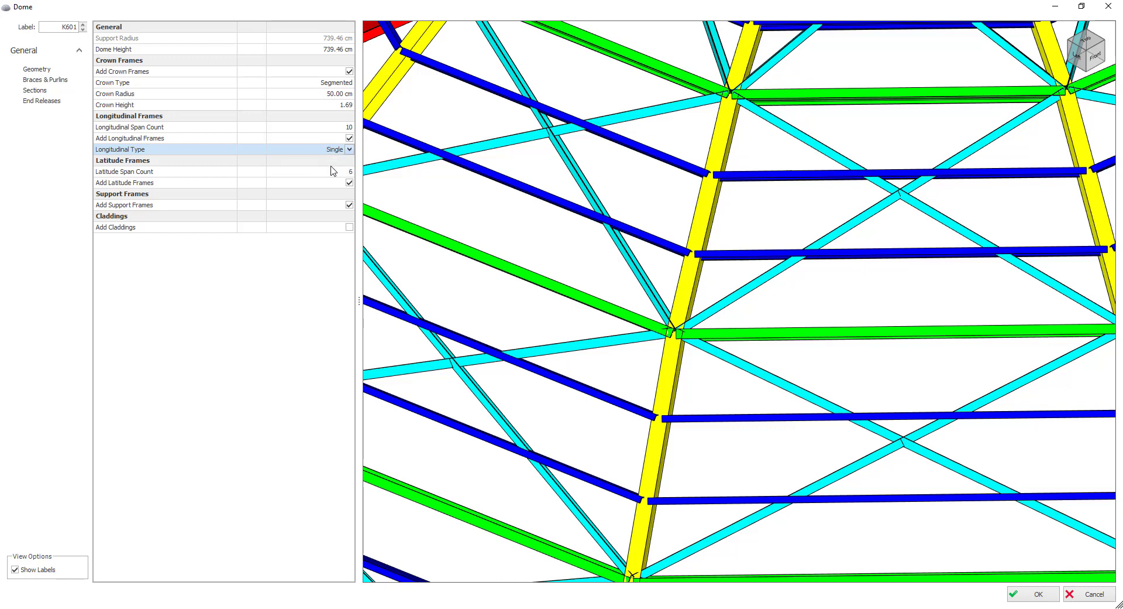
click(348, 150)
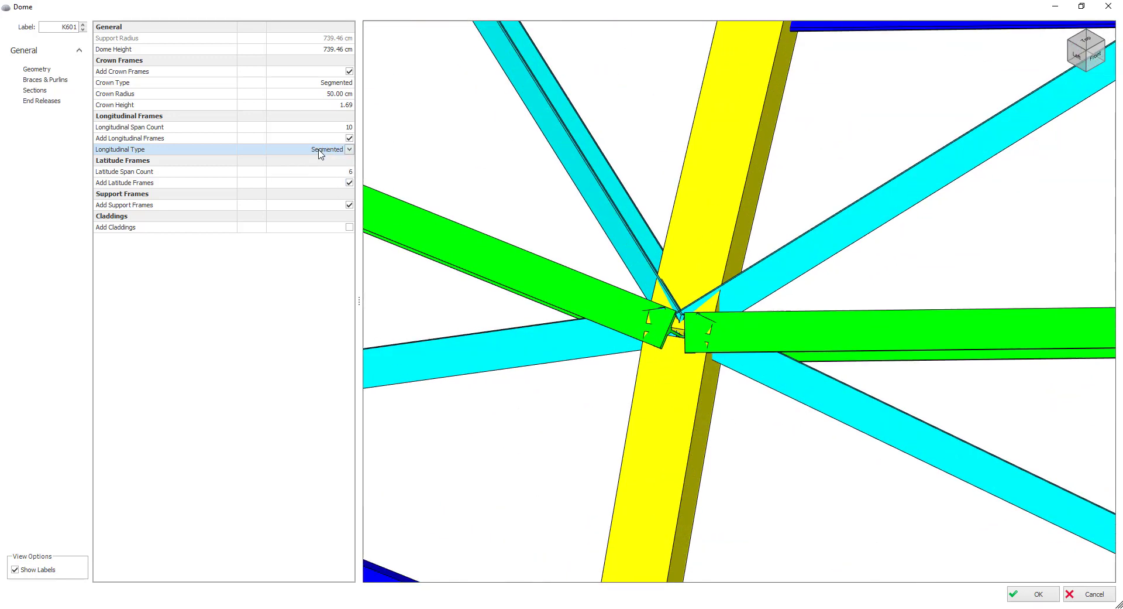
click(333, 150)
text(8)
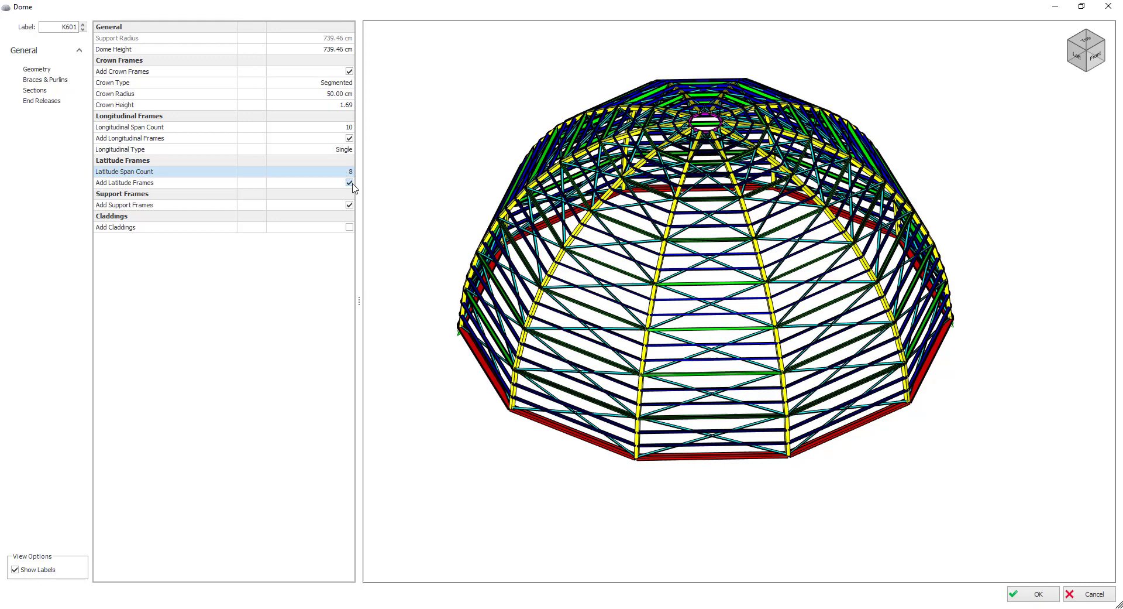
click(349, 182)
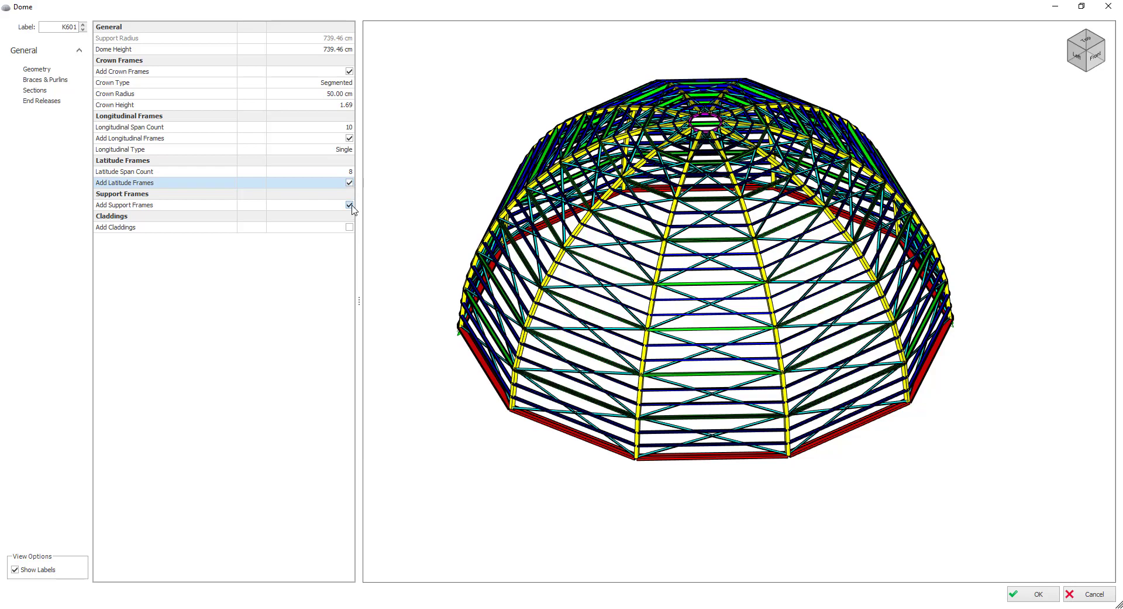
click(349, 205)
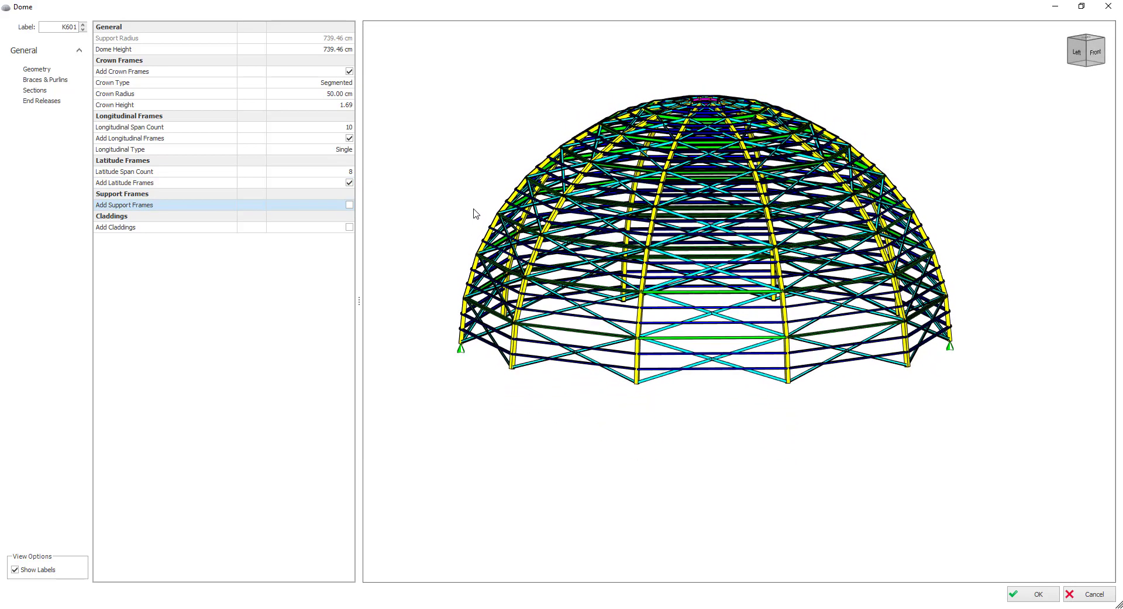
click(350, 204)
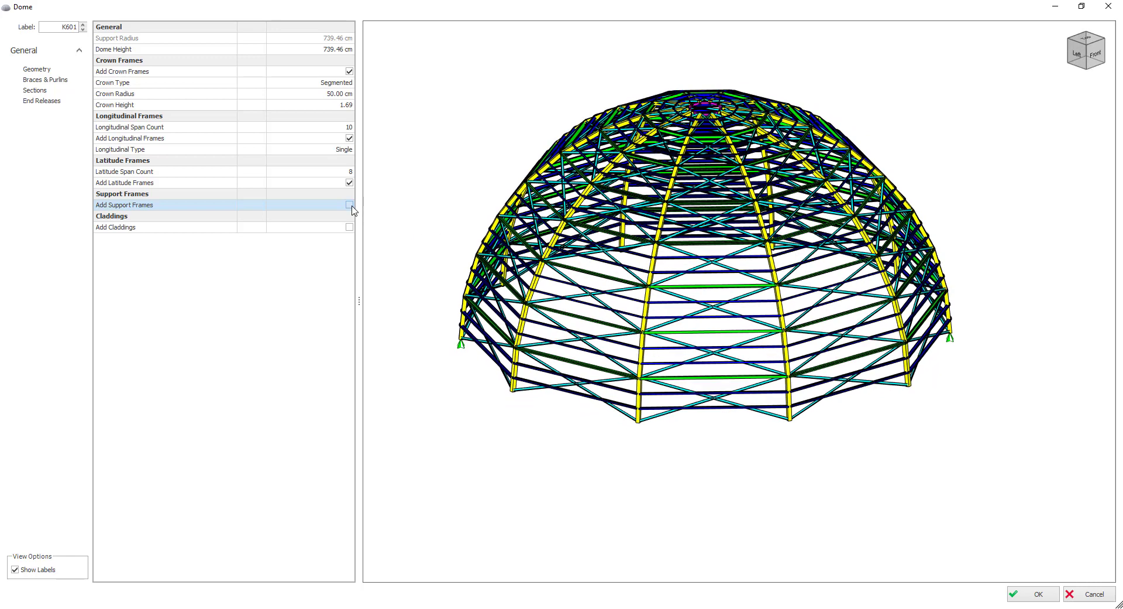
click(350, 205)
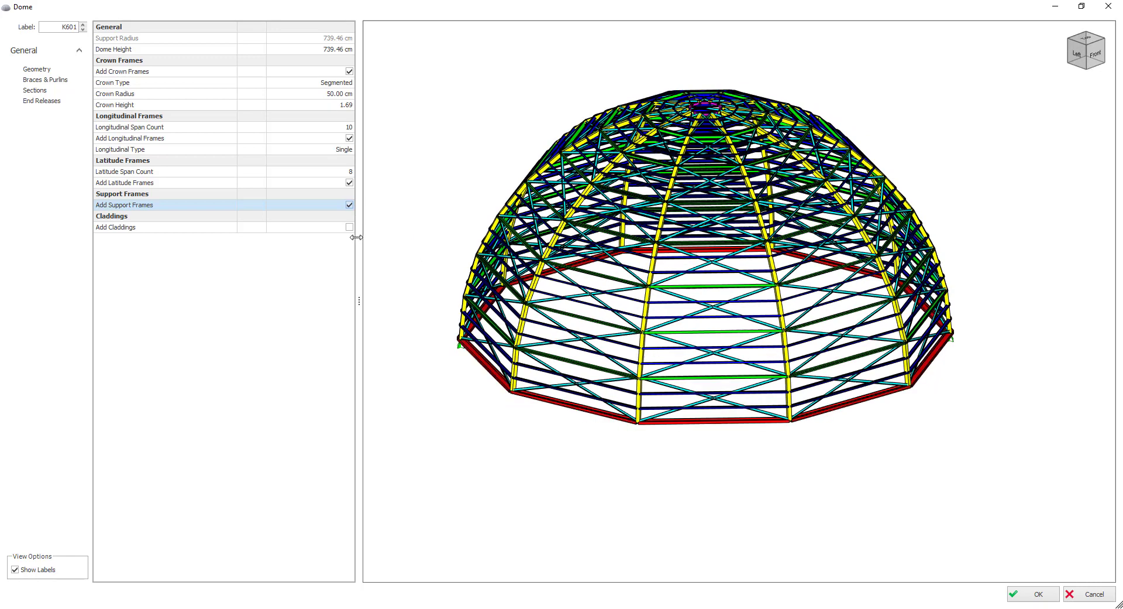
click(350, 227)
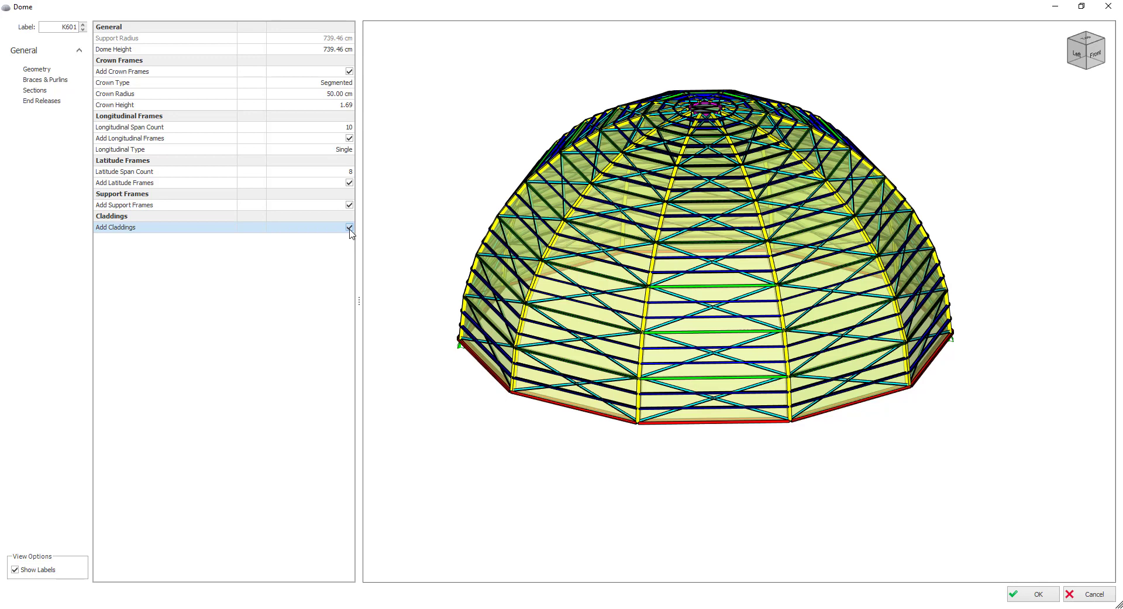
click(348, 227)
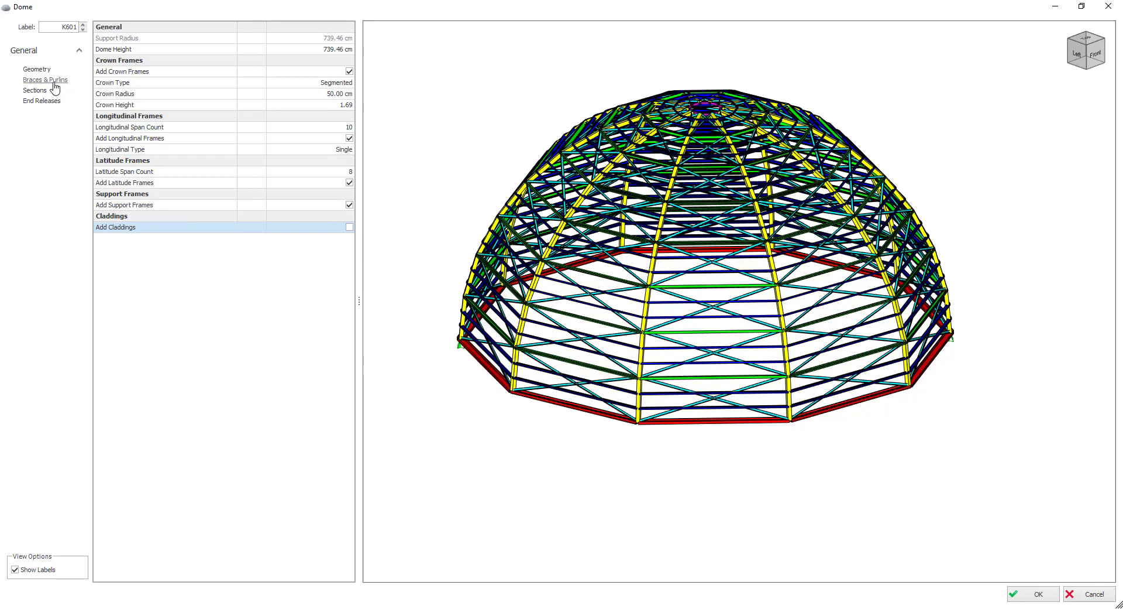
On Braces & Purlins, keep bracing on and set Fill Brace Type to Double.
click(45, 80)
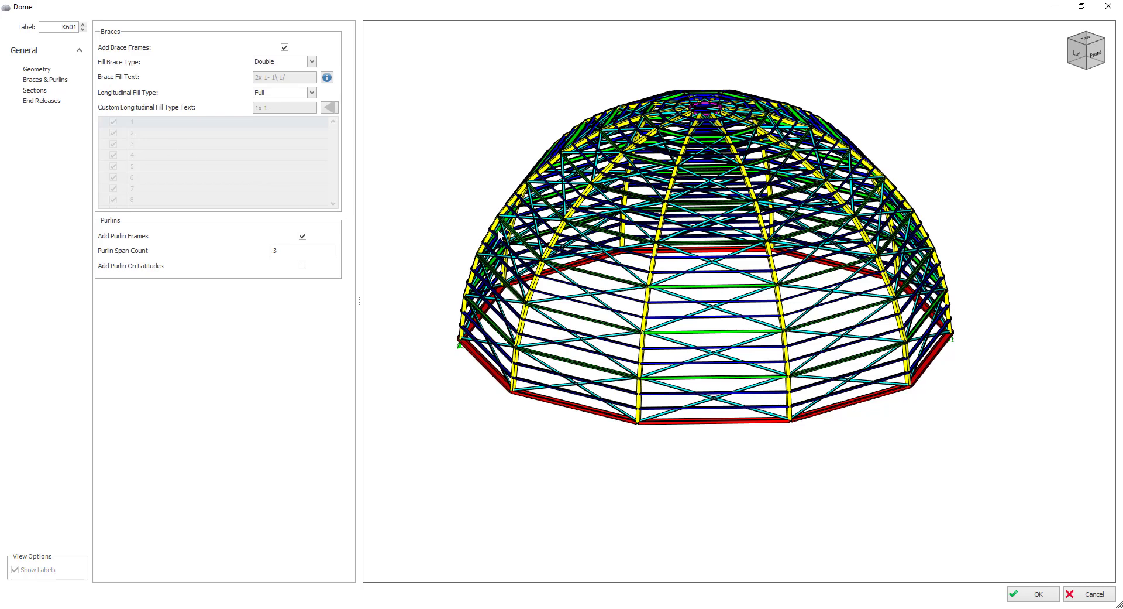
click(284, 47)
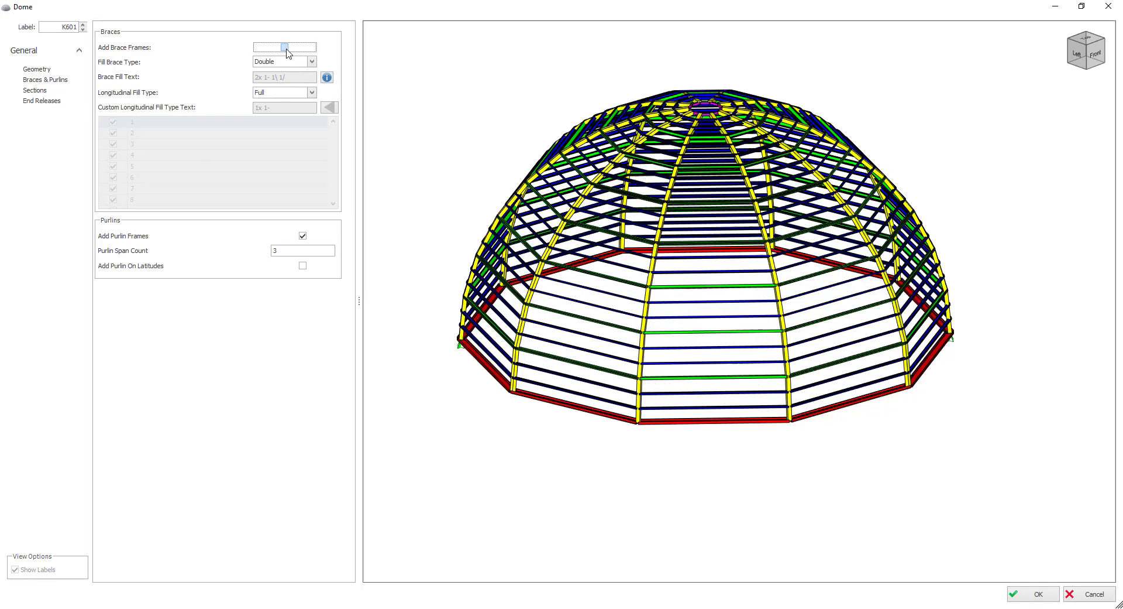
click(285, 47)
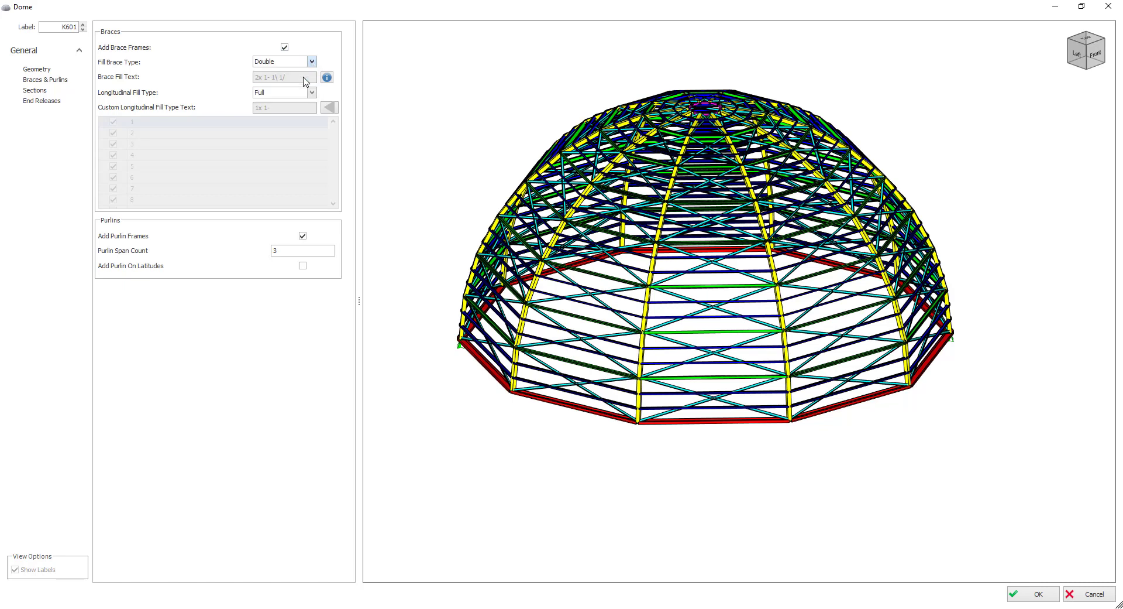
click(311, 61)
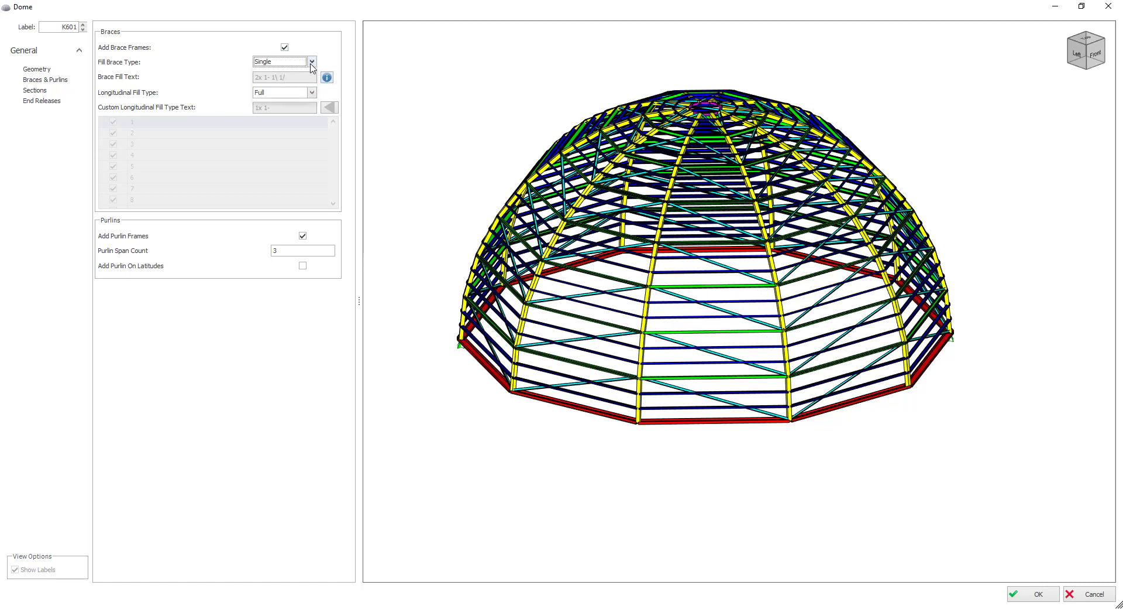
click(284, 61)
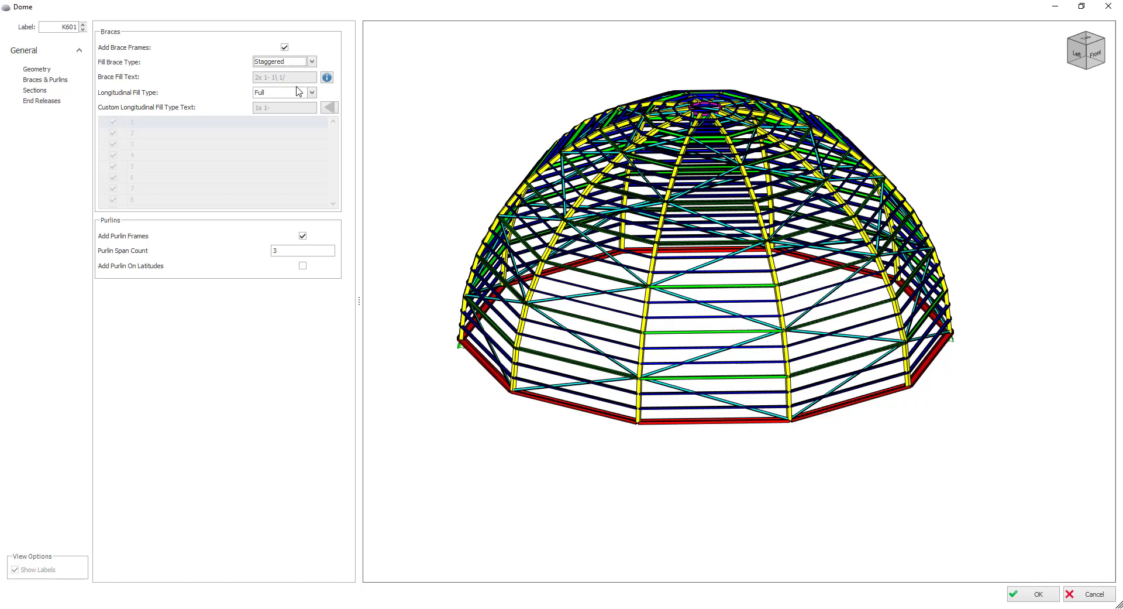
click(310, 62)
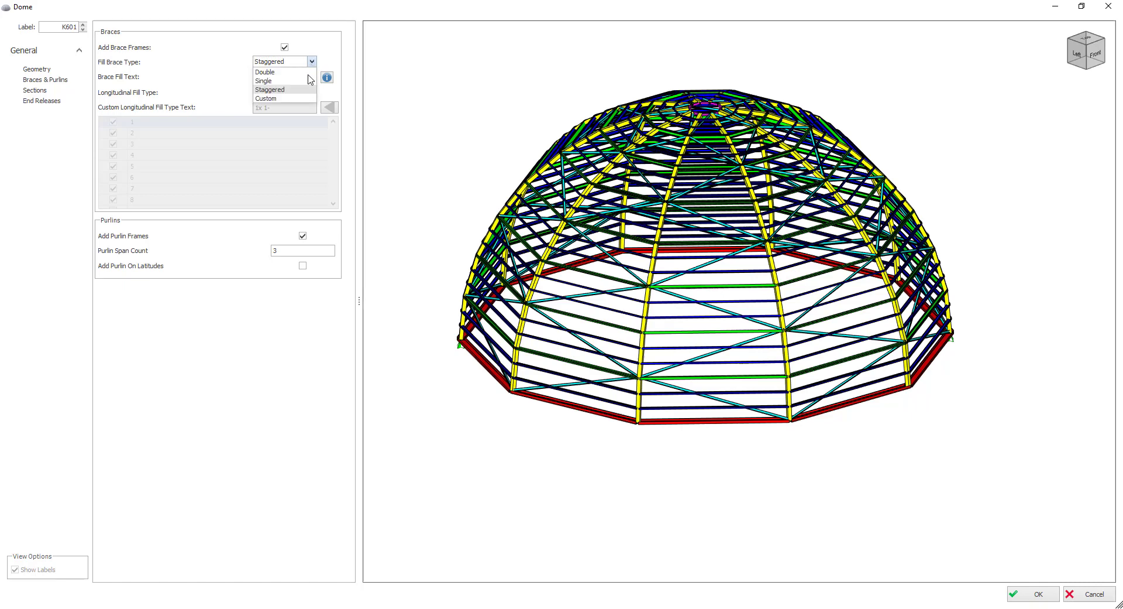
click(266, 98)
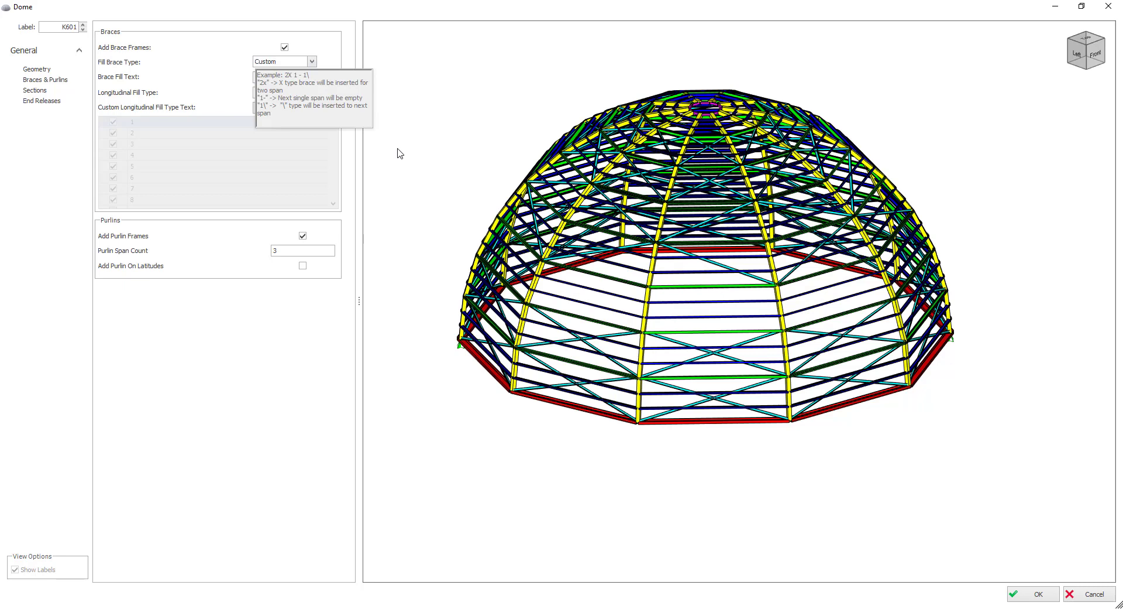
click(312, 61)
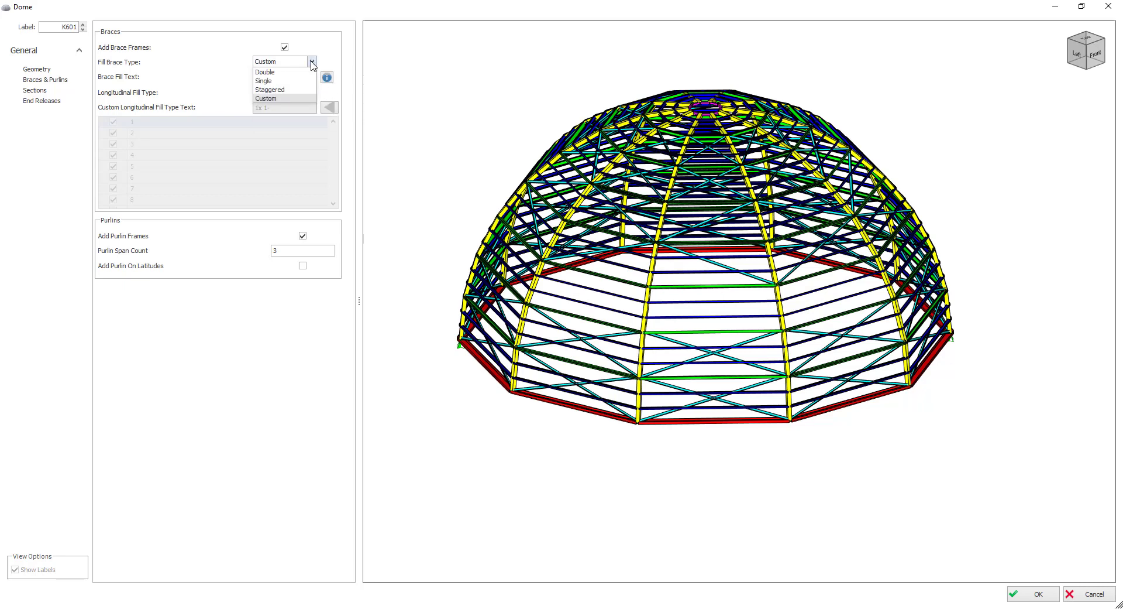
click(266, 71)
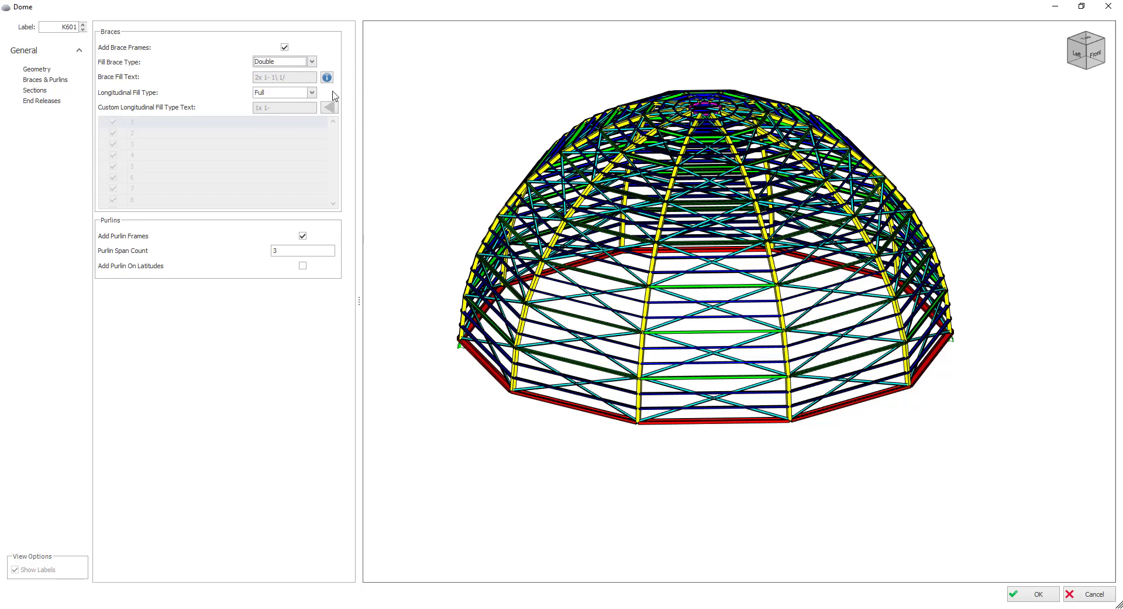
Try the preset longitudinal fill patterns, then select the Custom longitudinal fill type.
click(312, 92)
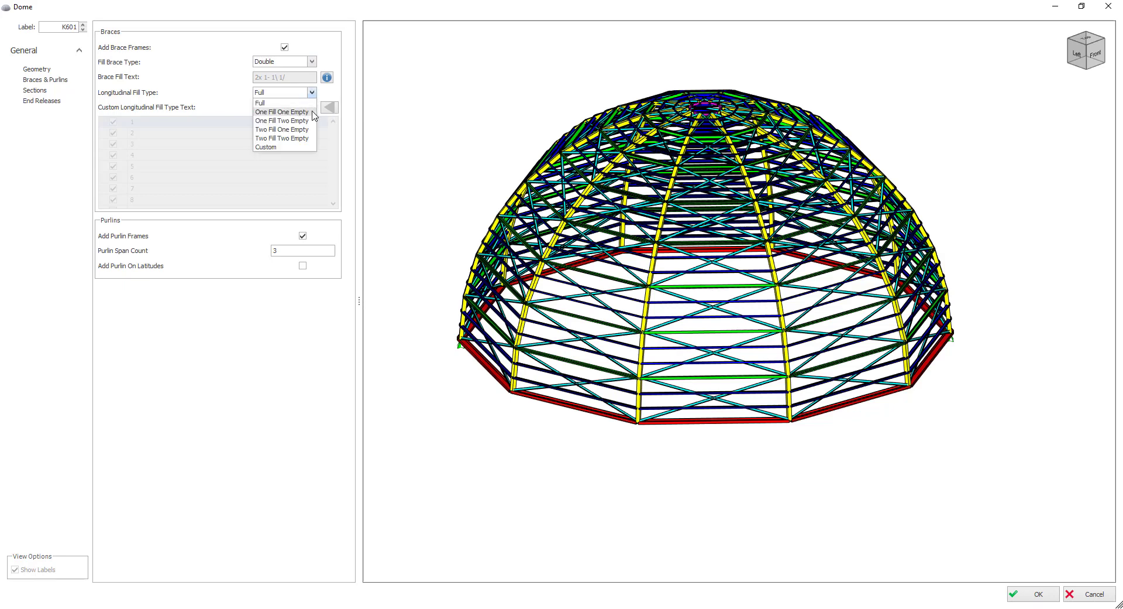
click(282, 112)
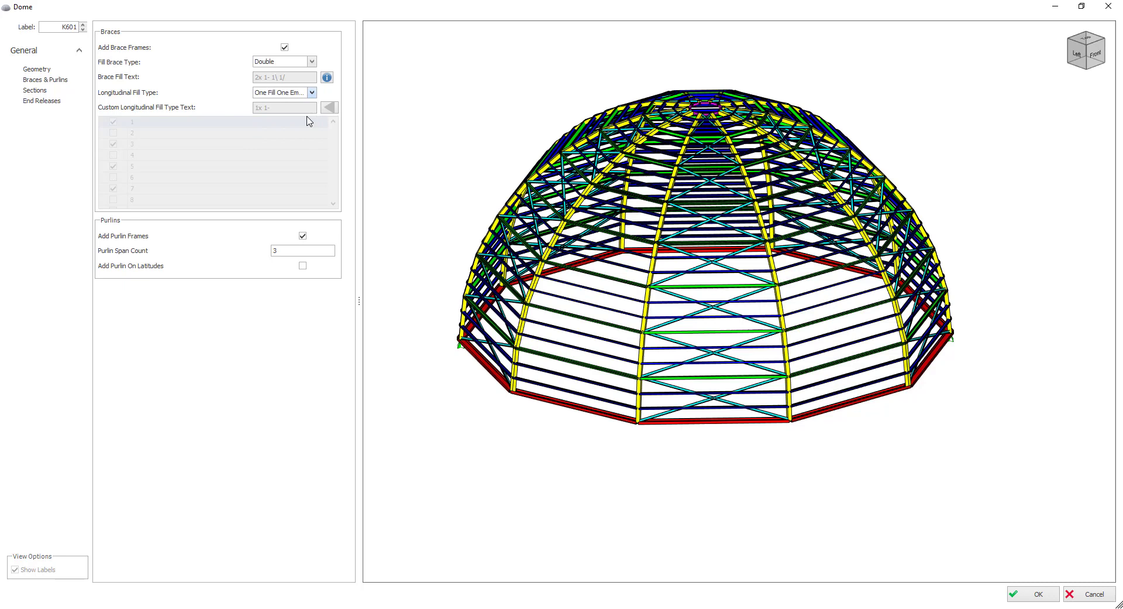
click(283, 92)
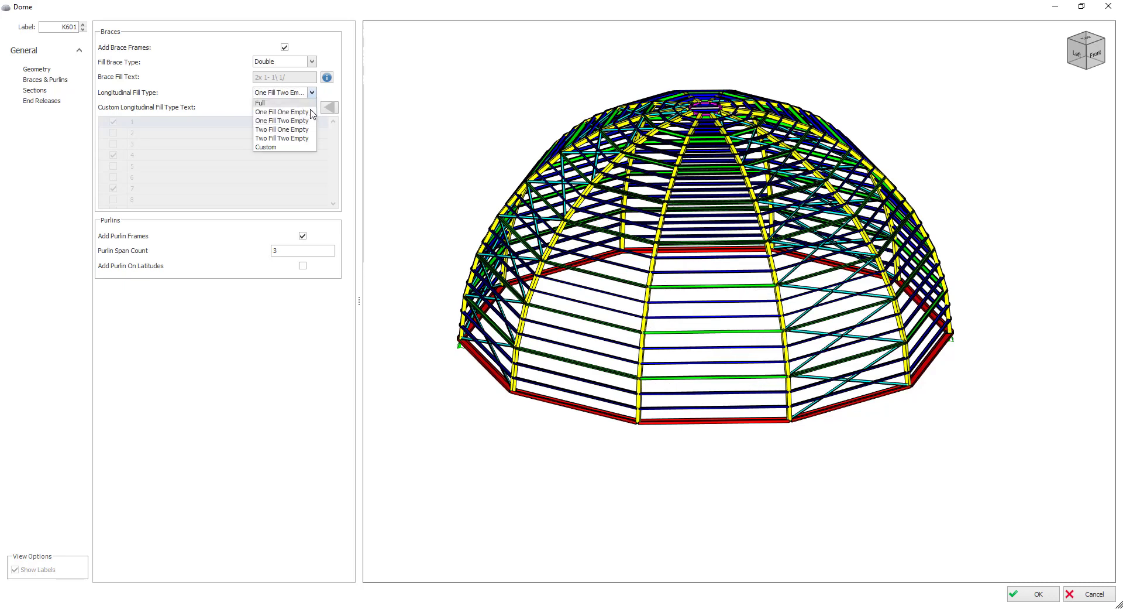
click(282, 128)
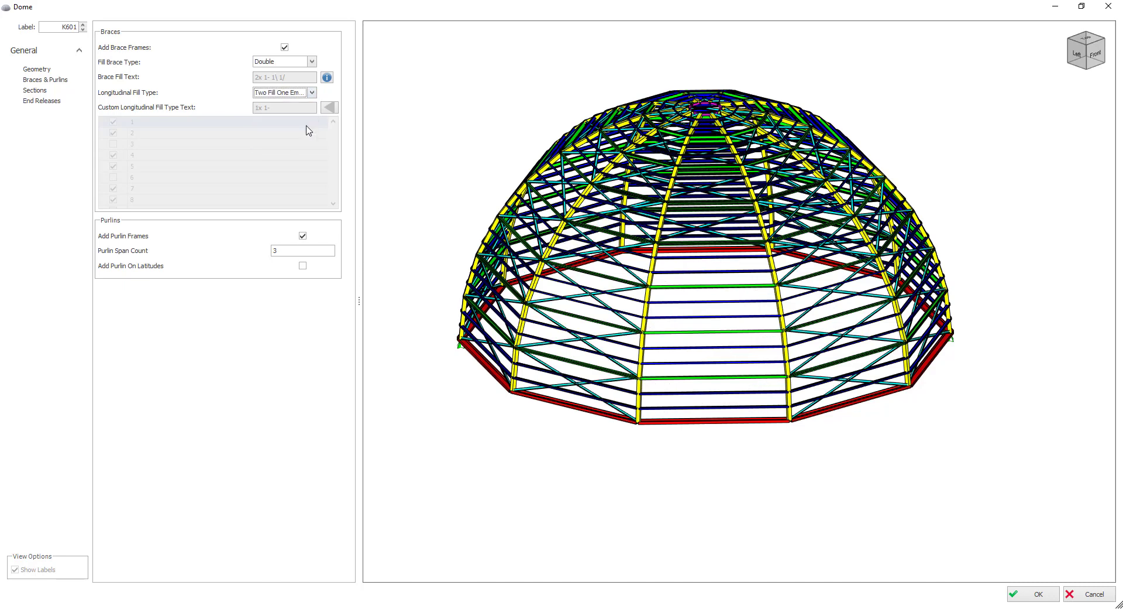
click(312, 91)
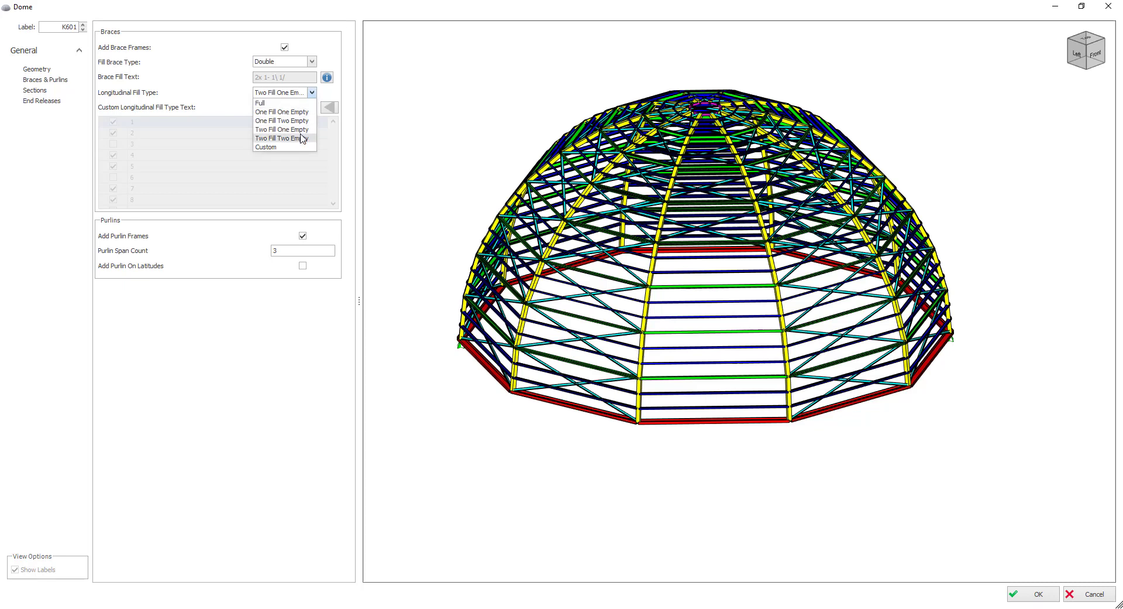
click(281, 138)
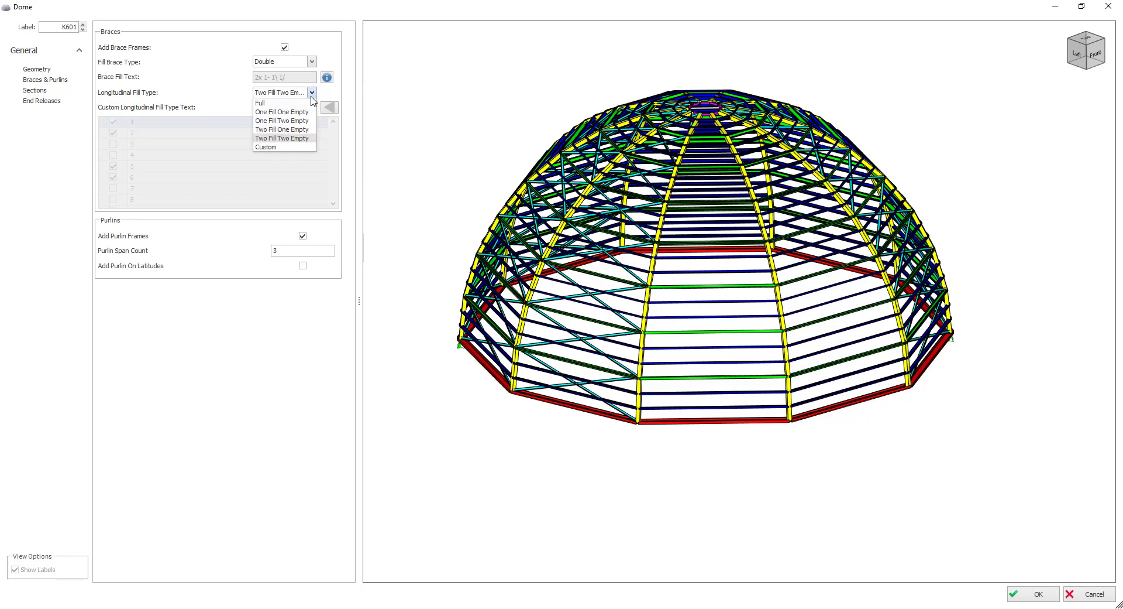
click(264, 147)
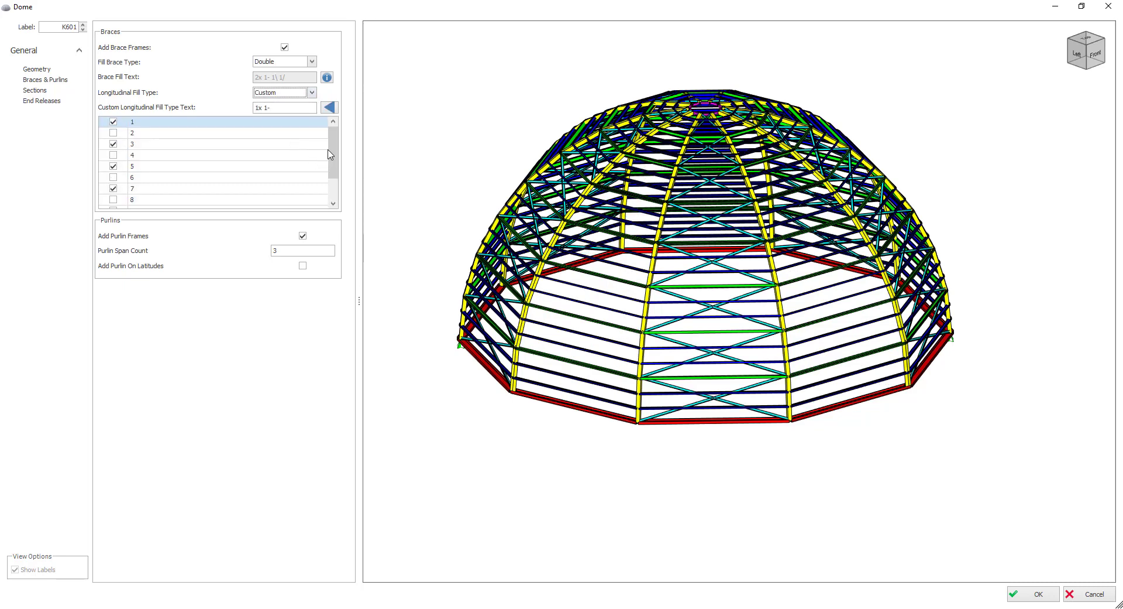
scroll(down, 3)
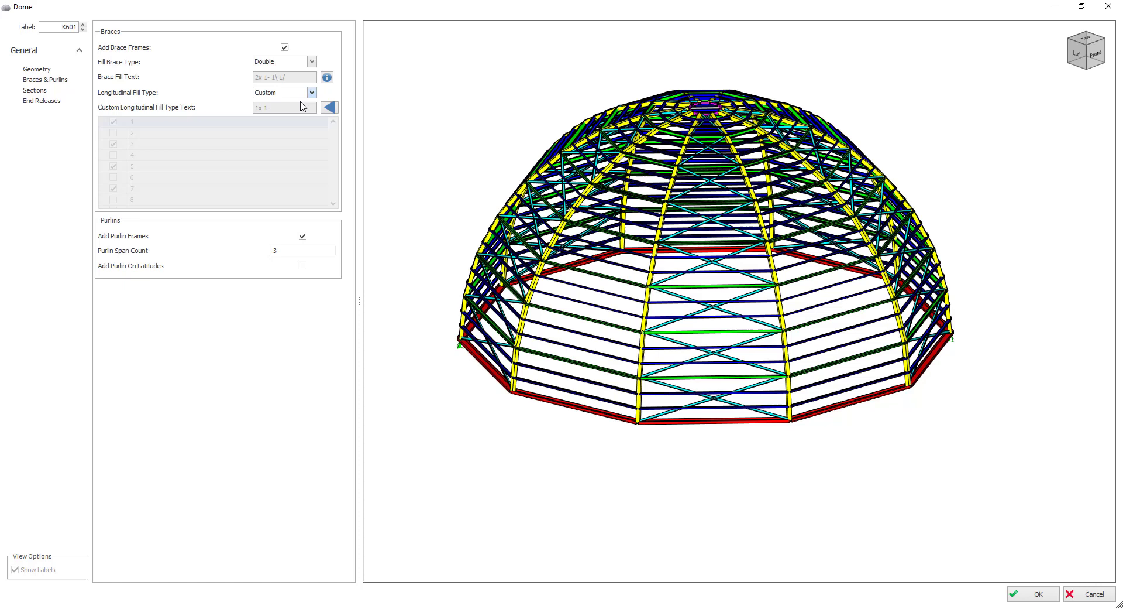
Set longitudinal fill to Full and add purlins with span count 4, none on latitudes.
click(283, 91)
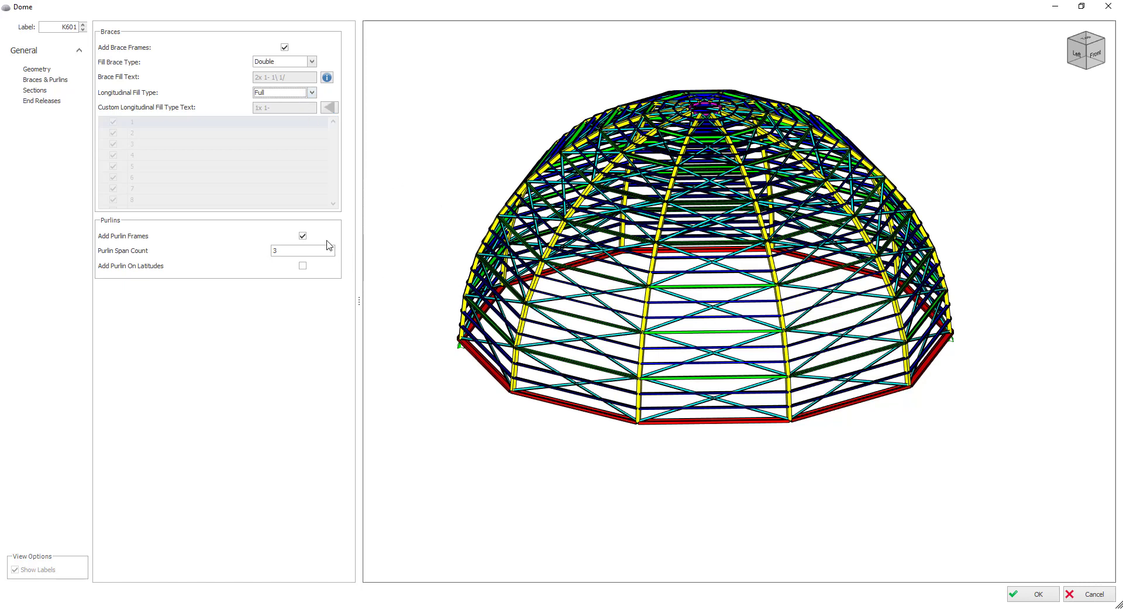
click(302, 235)
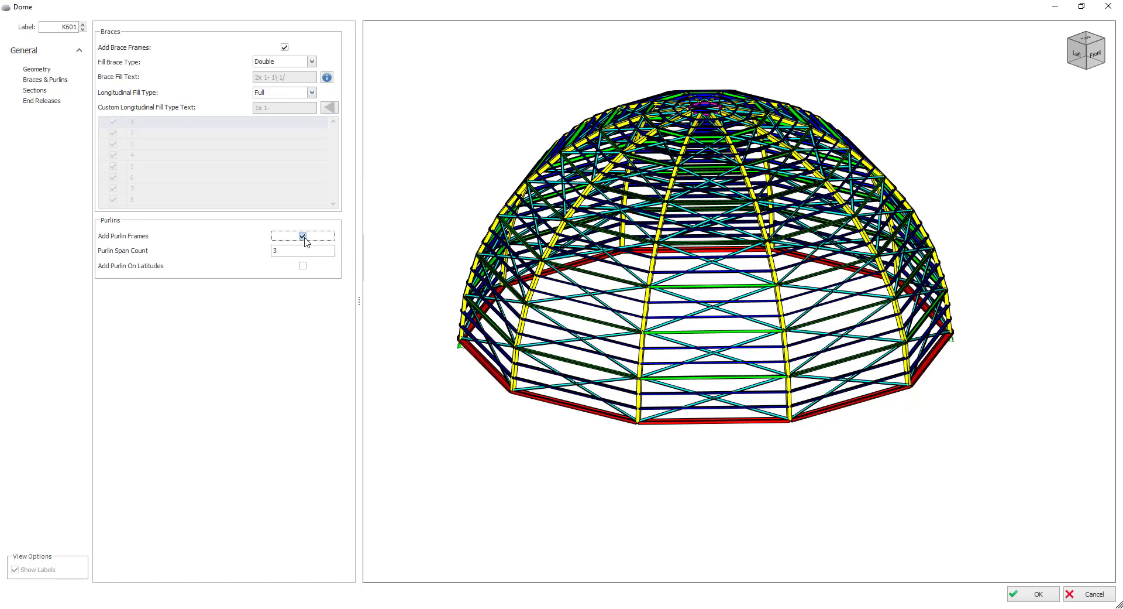
click(302, 236)
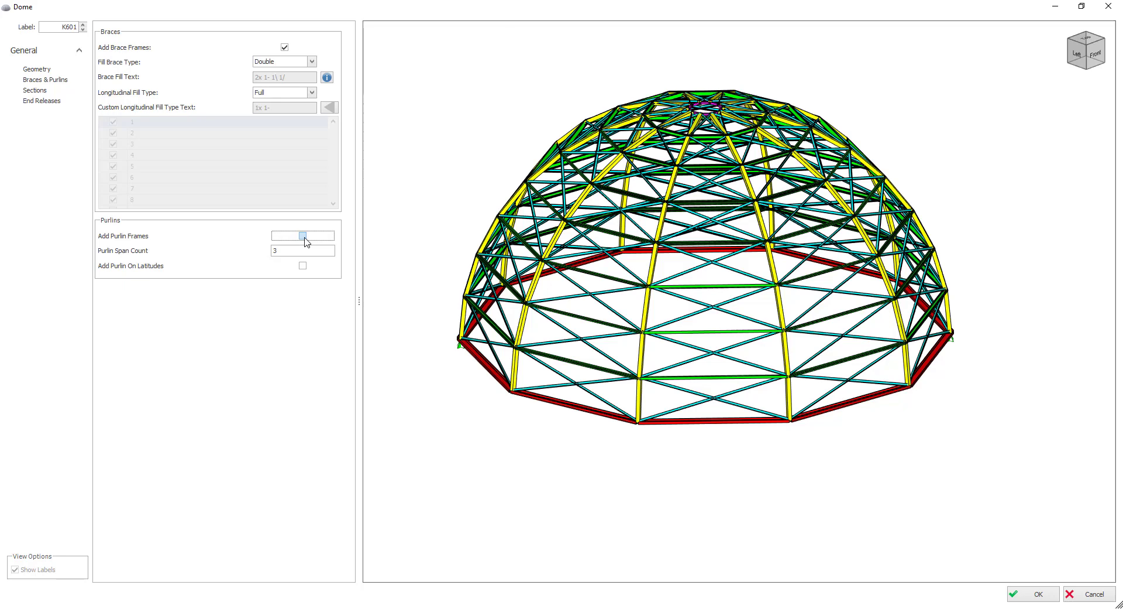
click(302, 236)
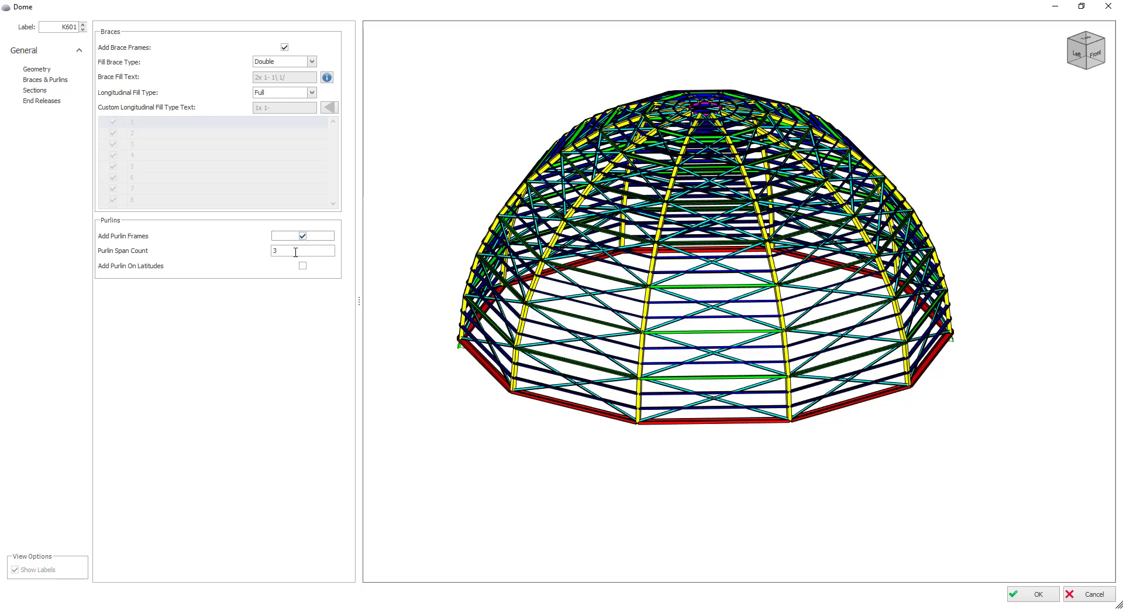
click(302, 235)
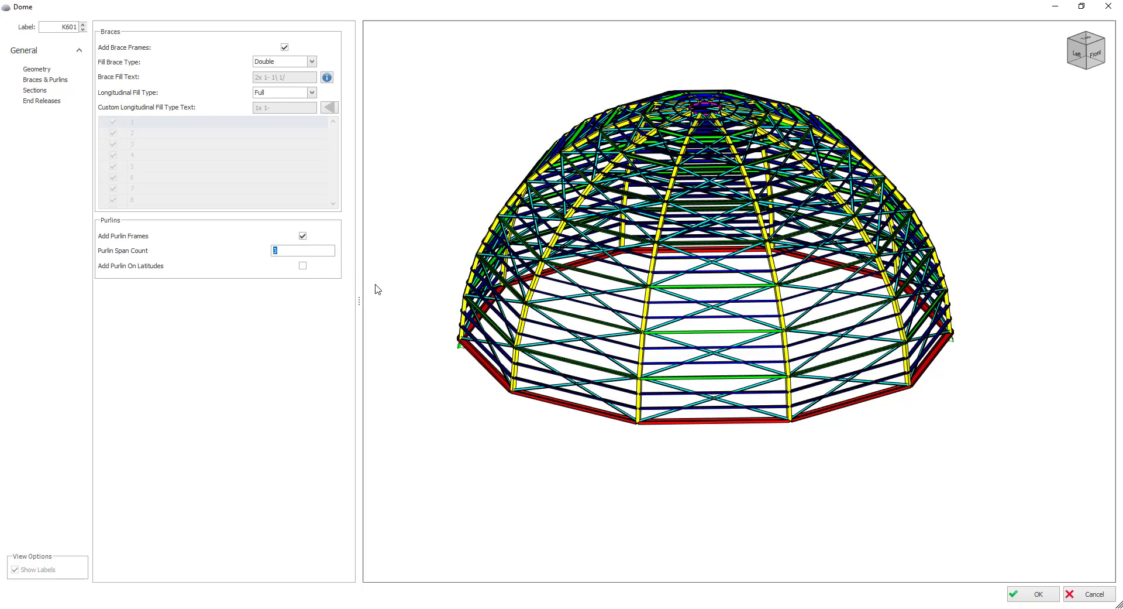
text(4)
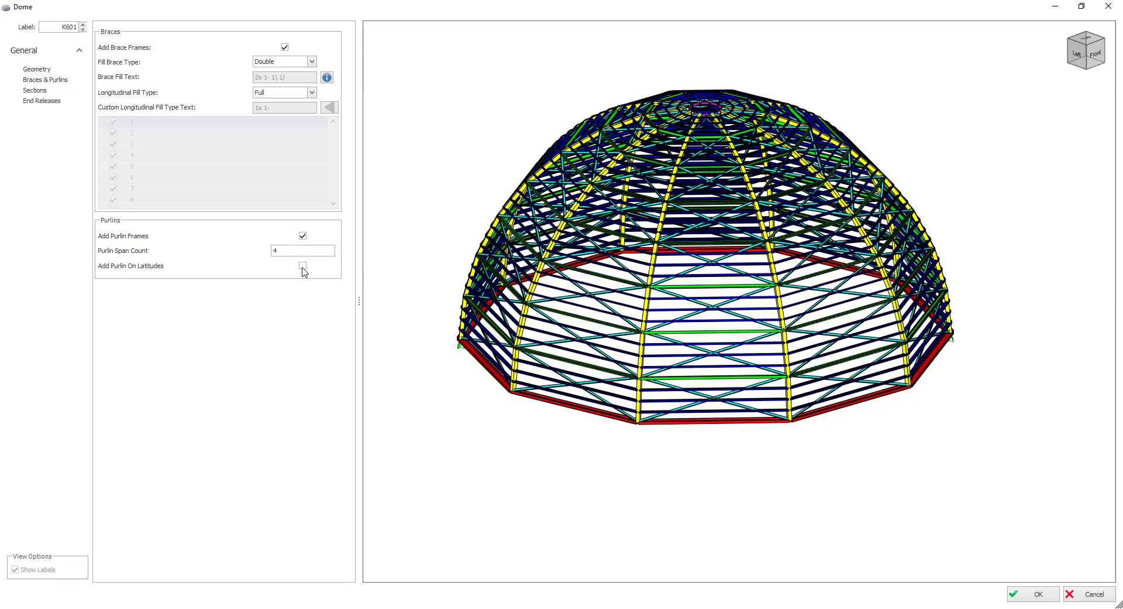
click(302, 266)
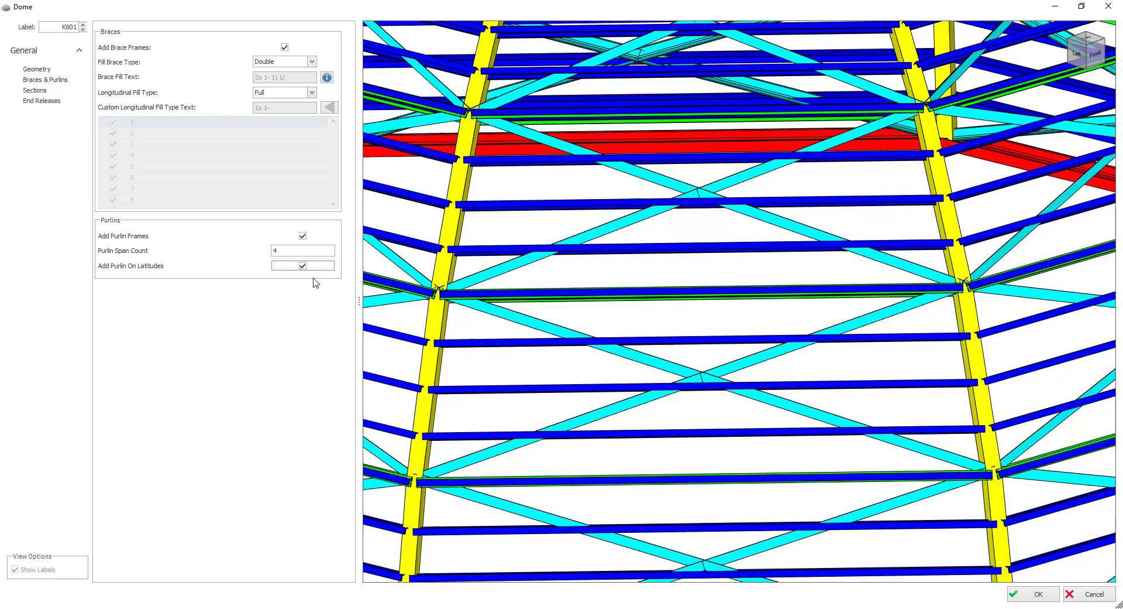
click(301, 265)
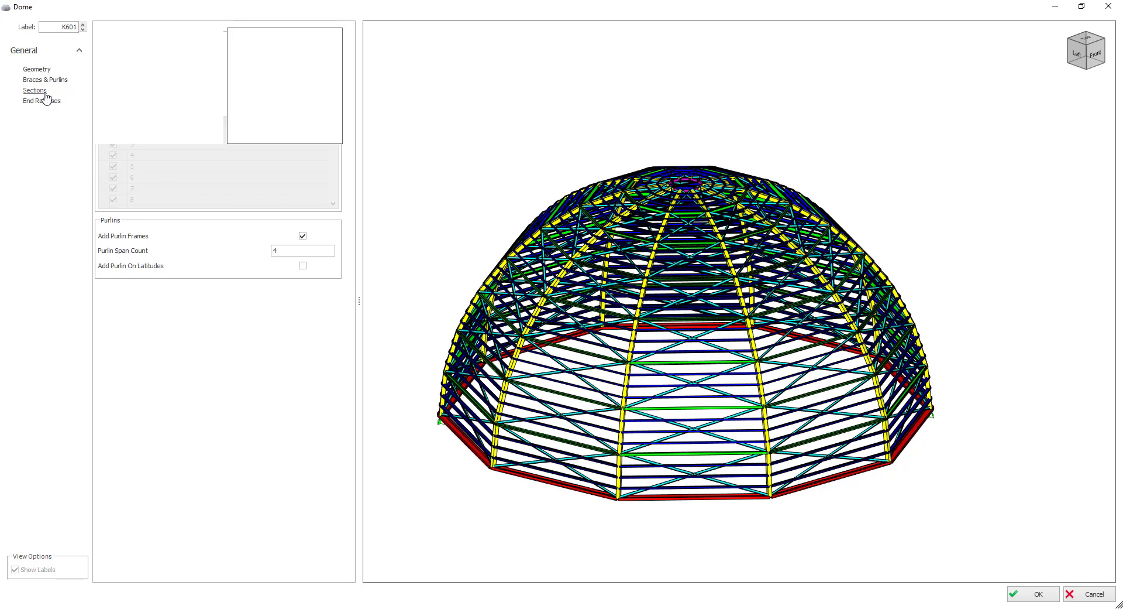
View the Sections page and inspect the crown section's steel profile, cancelling unchanged.
click(34, 89)
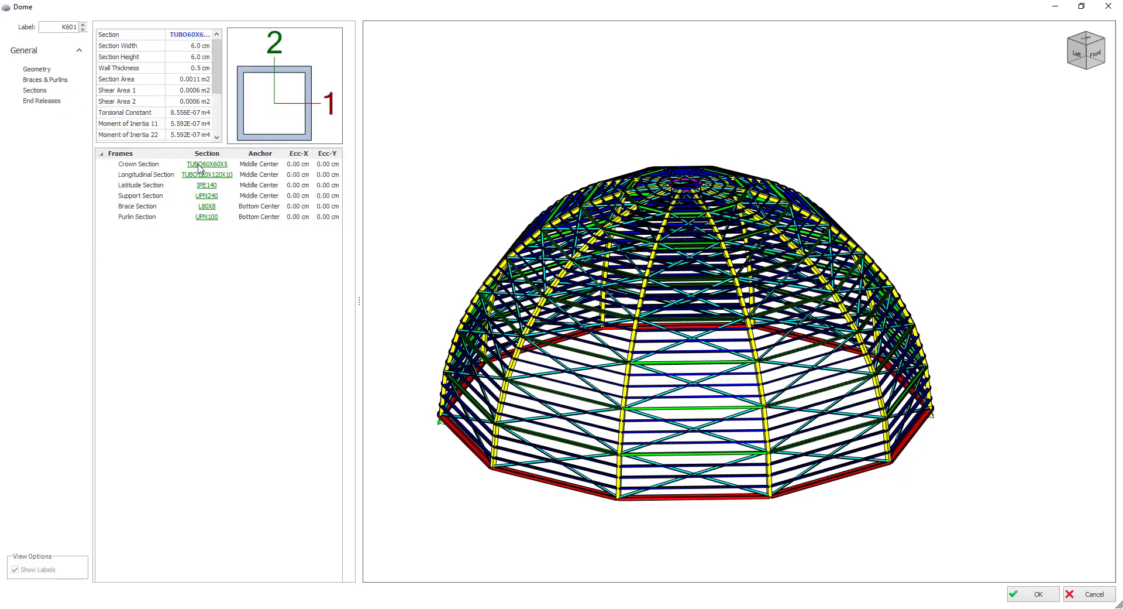
click(230, 163)
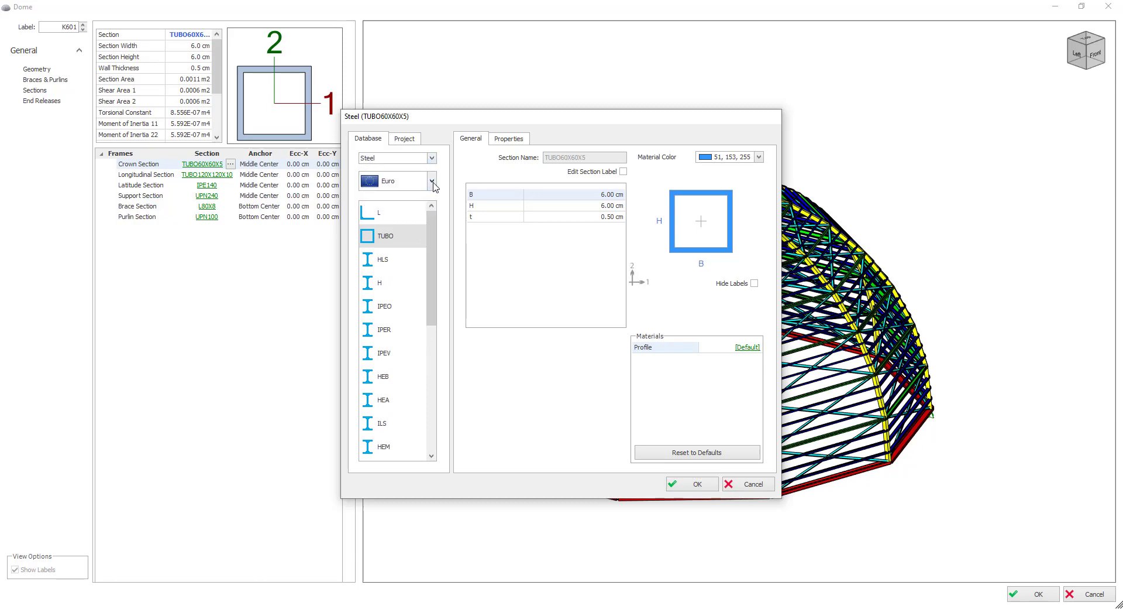
click(432, 181)
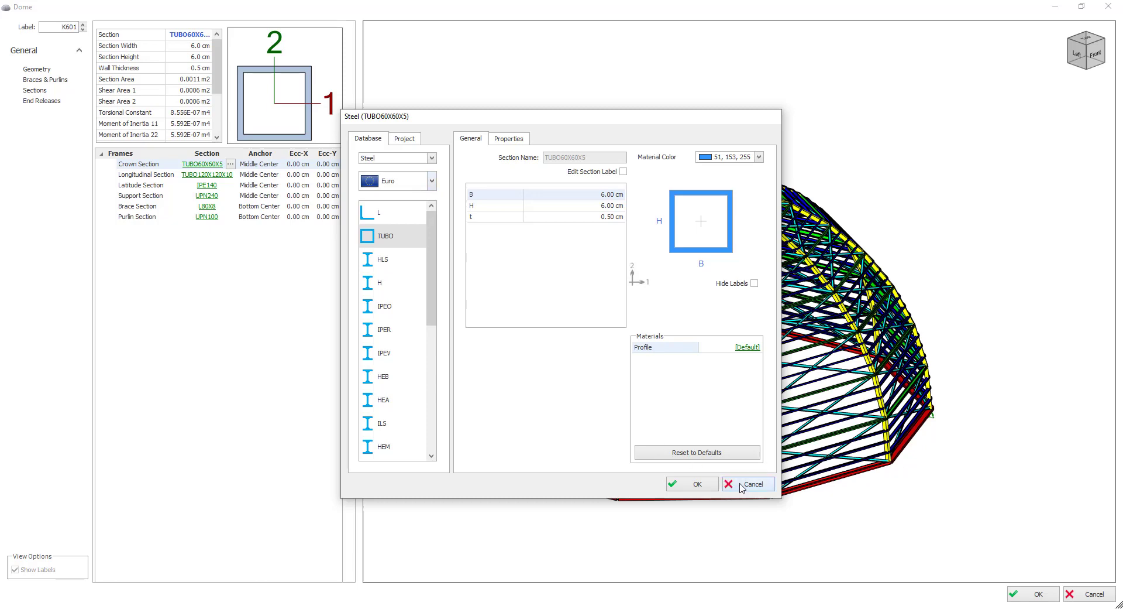
click(747, 483)
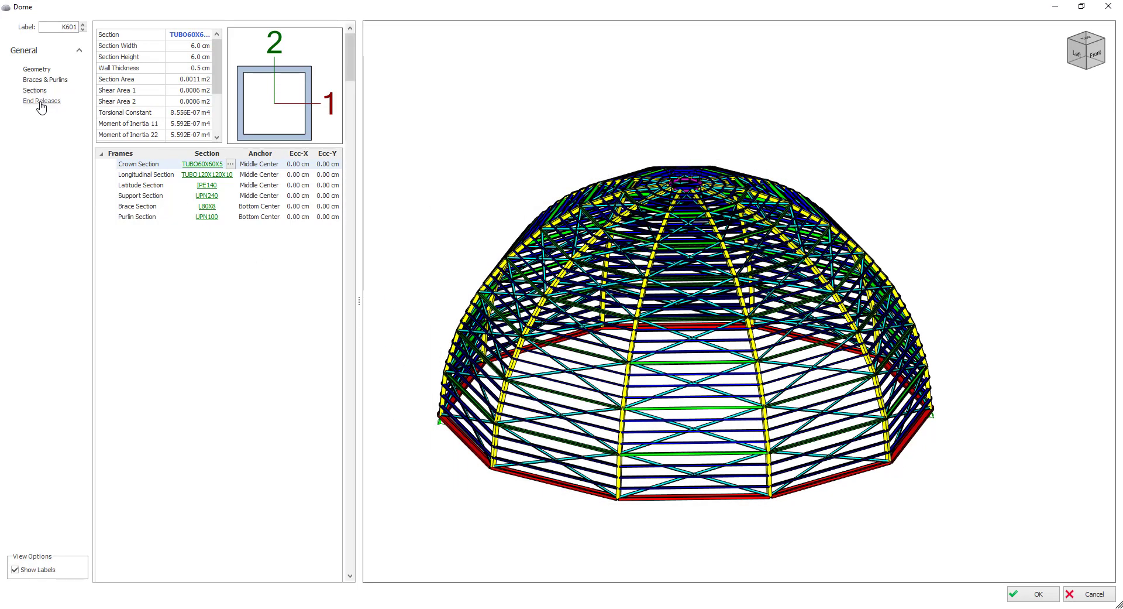
Check the Pin (I)/Pin (J) end releases and confirm the dome with OK.
click(41, 100)
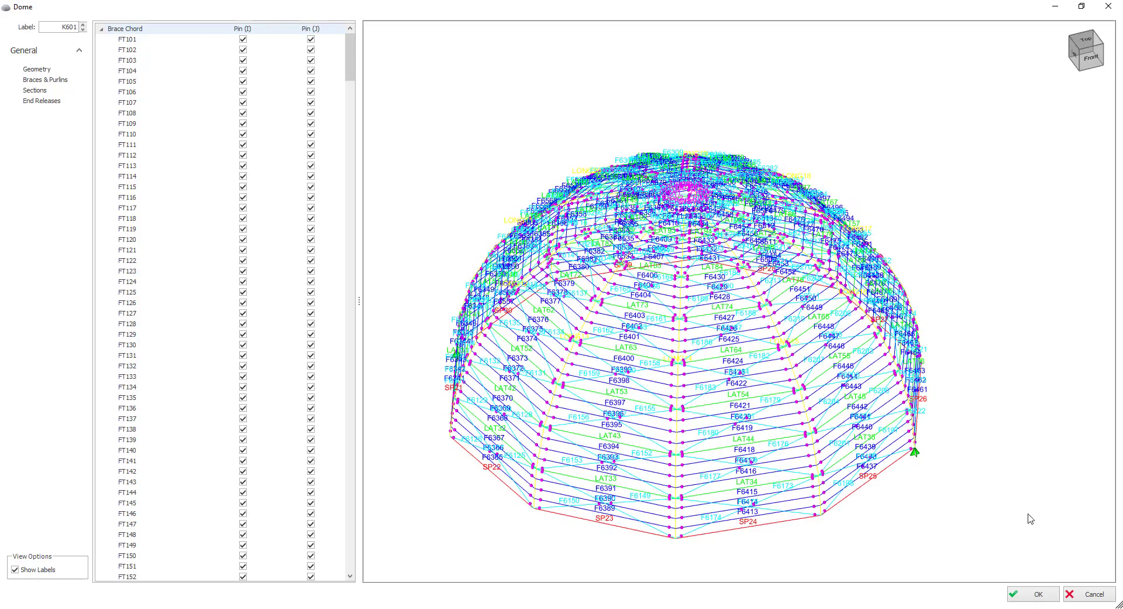
mouse_move(1033, 593)
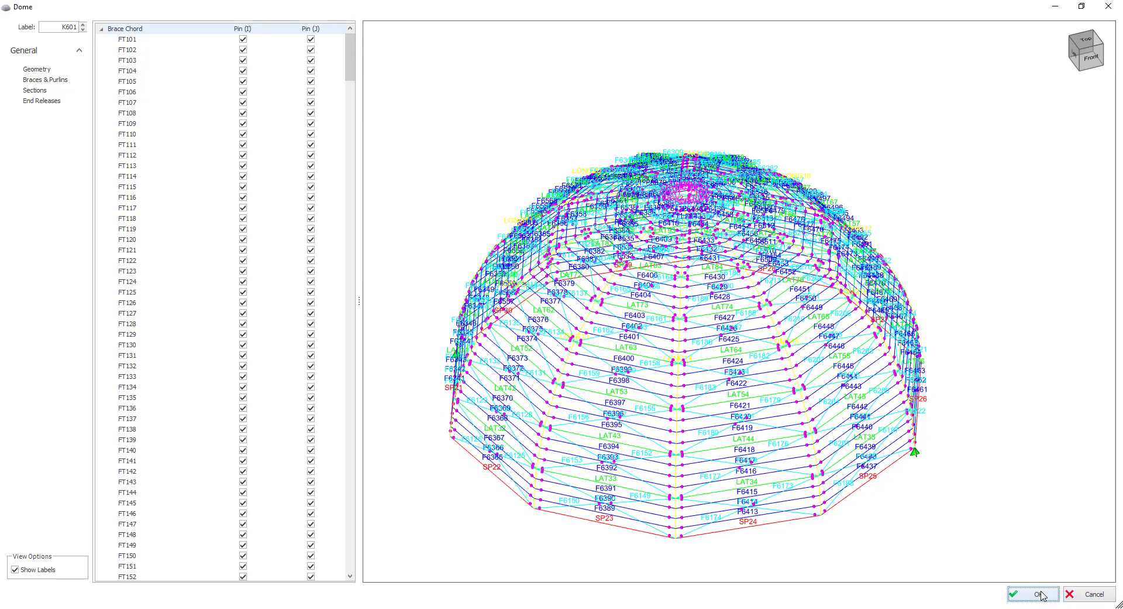
click(1034, 594)
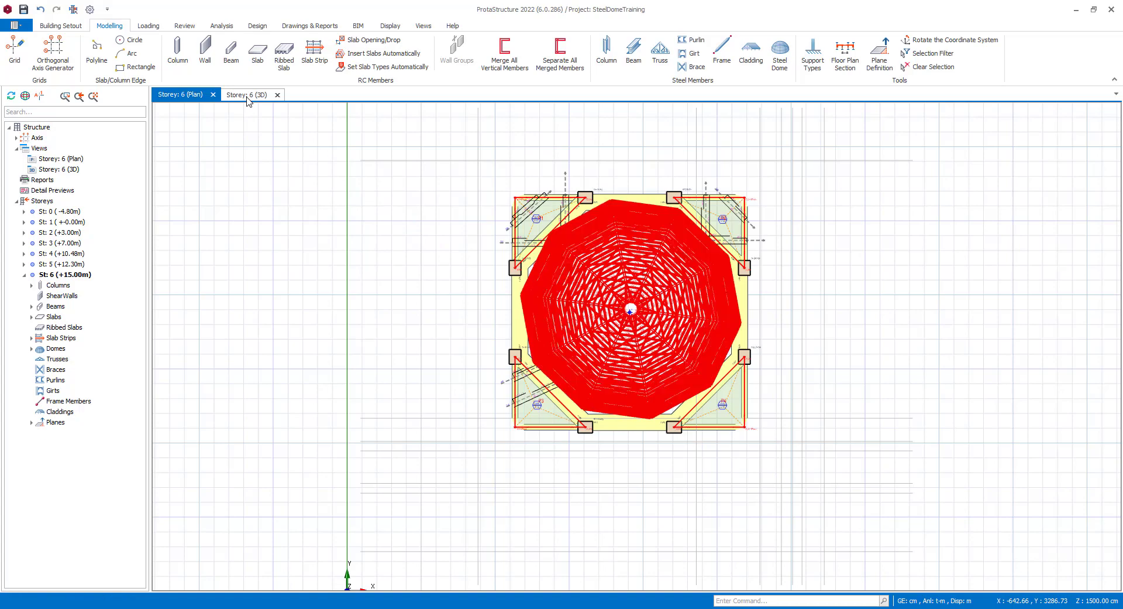
In the Storey 6 3D view, open Edit Loads for dome K601.
click(247, 93)
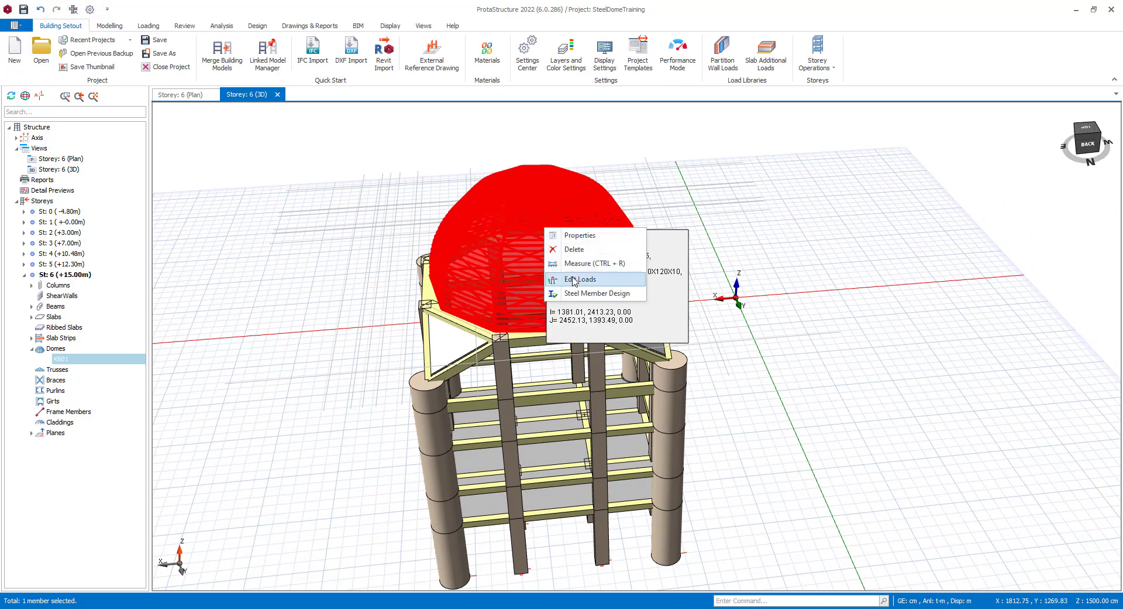
click(581, 279)
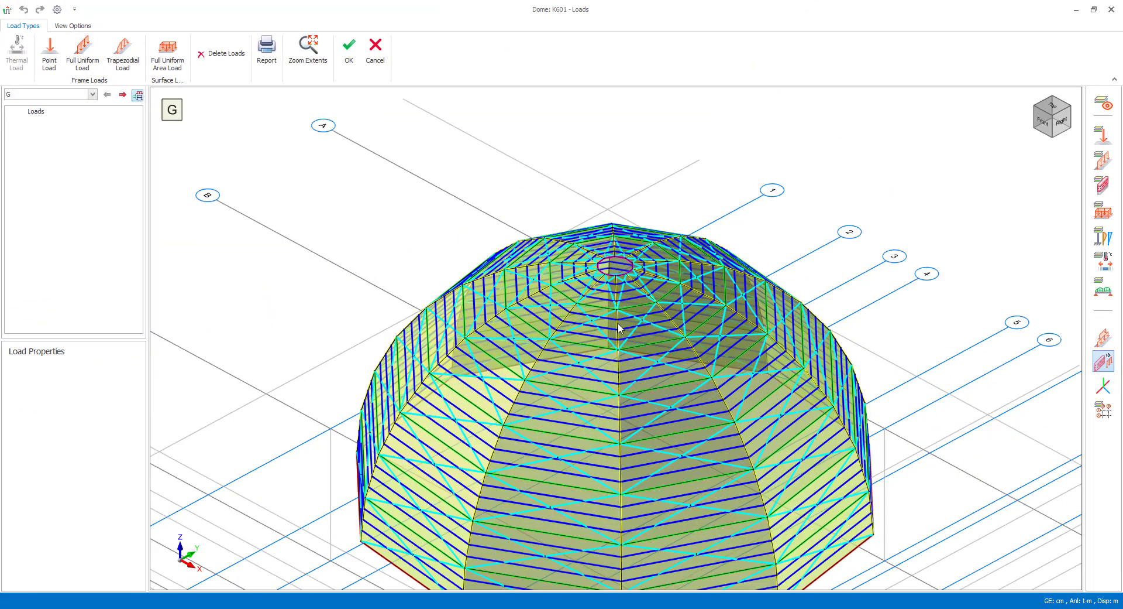
Apply full uniform 1.000 t/m² area loads to dome panels as G-1, G-2 and G-3.
drag(620, 328, 638, 243)
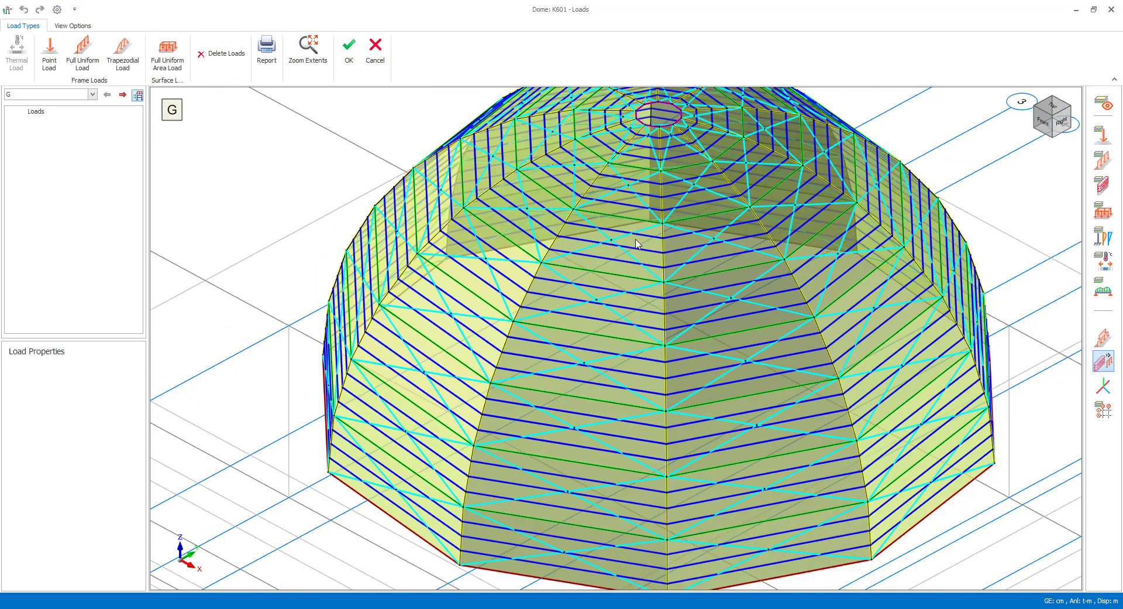
click(166, 51)
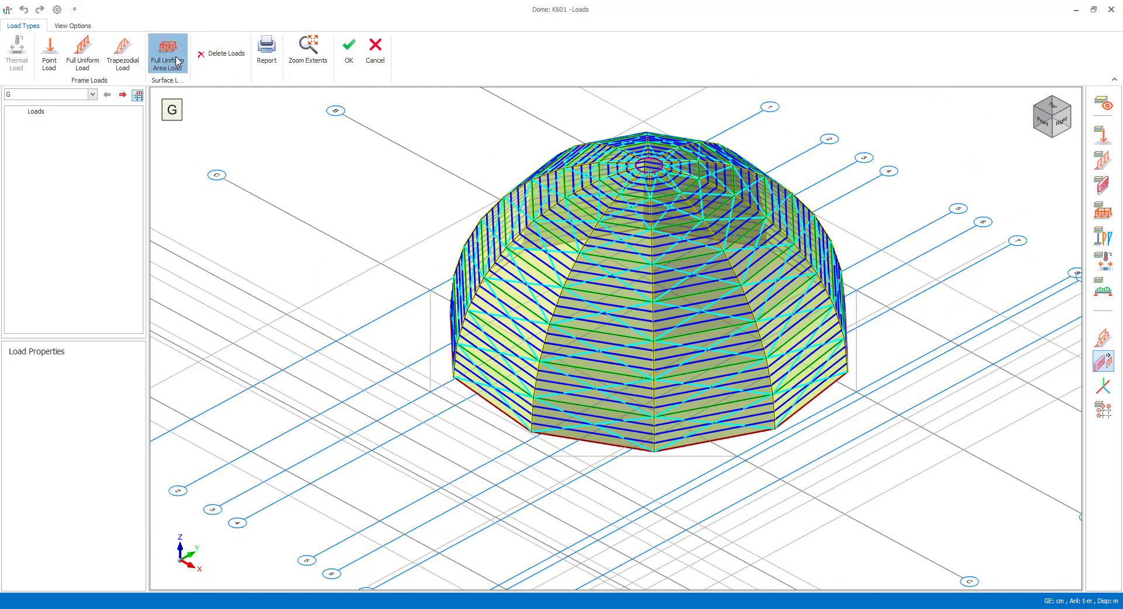
click(167, 53)
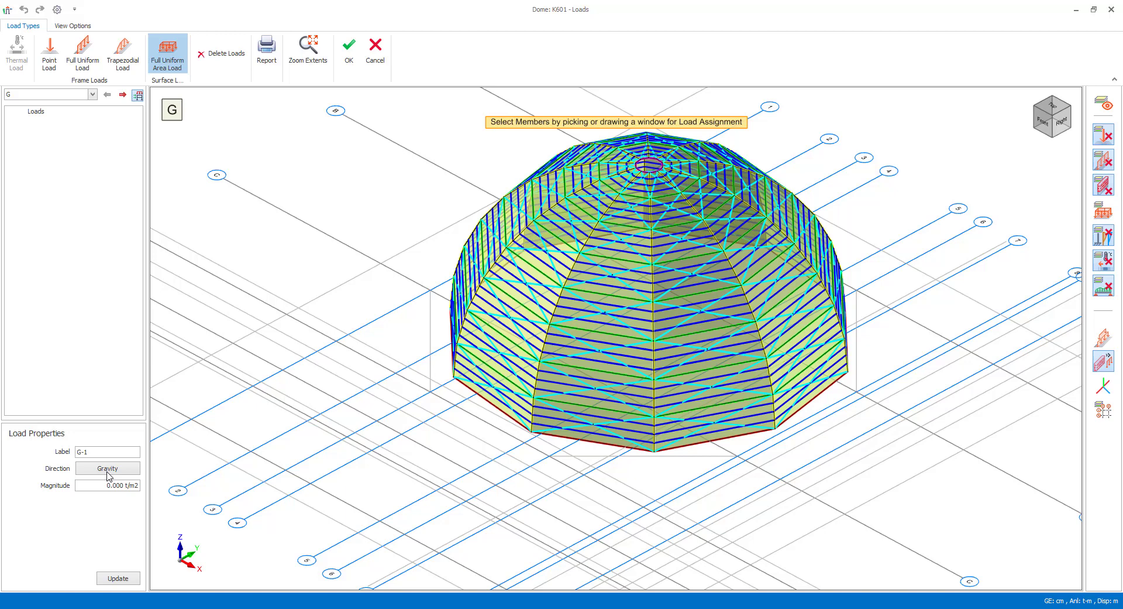
text(1.000)
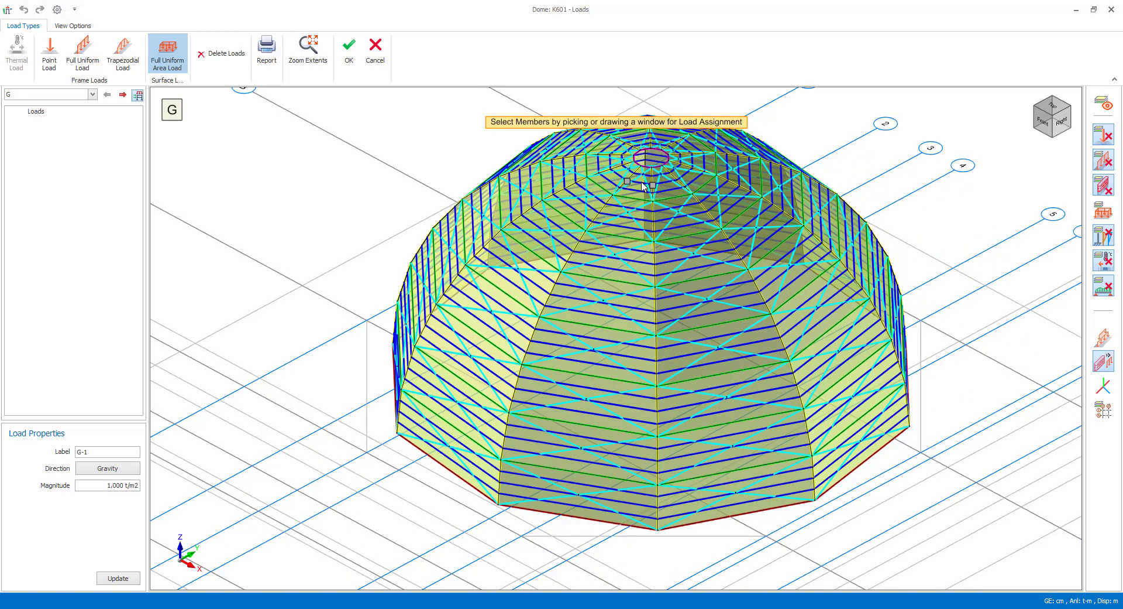
click(641, 183)
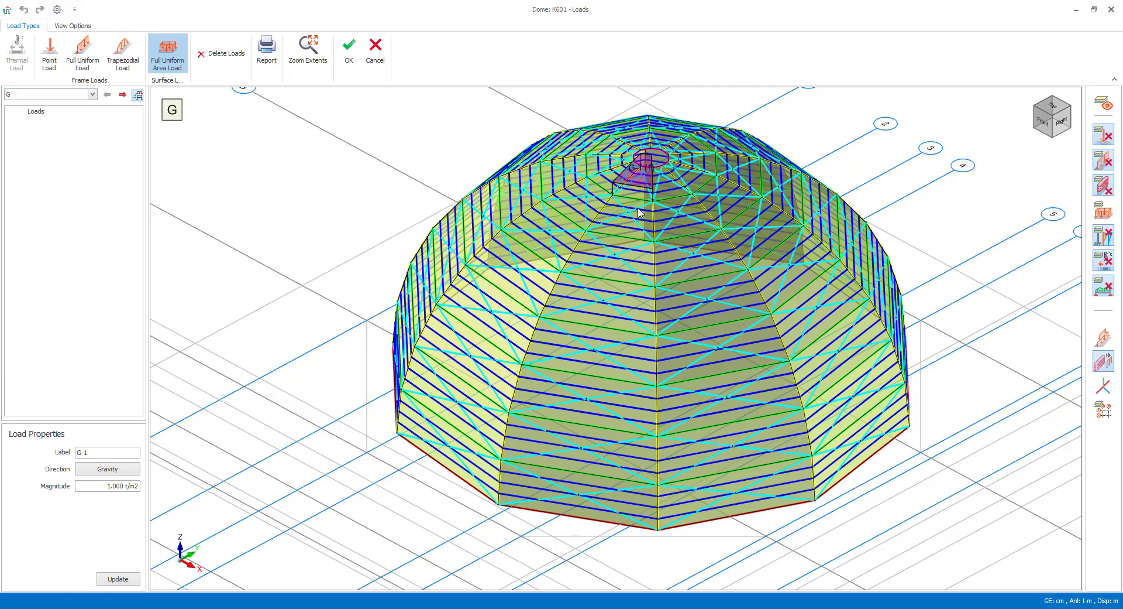
click(508, 258)
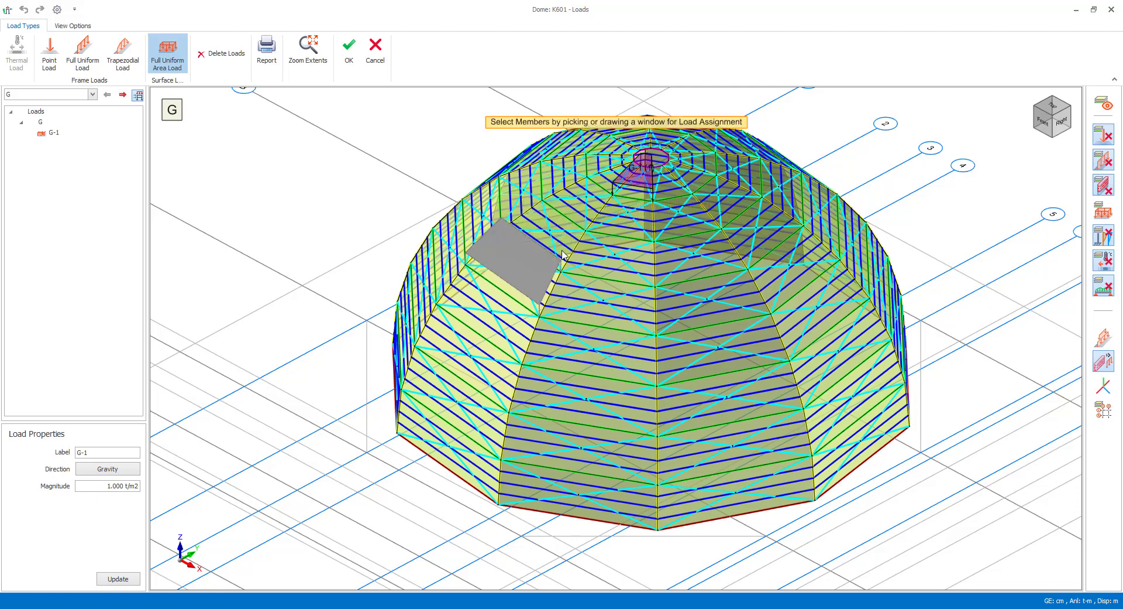
click(633, 208)
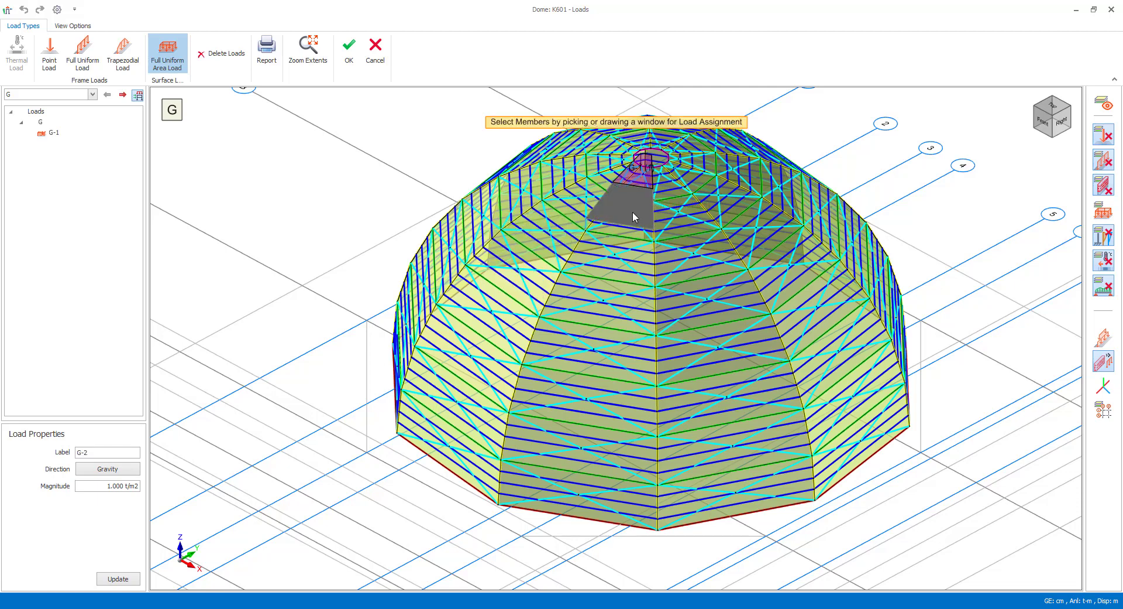
click(631, 207)
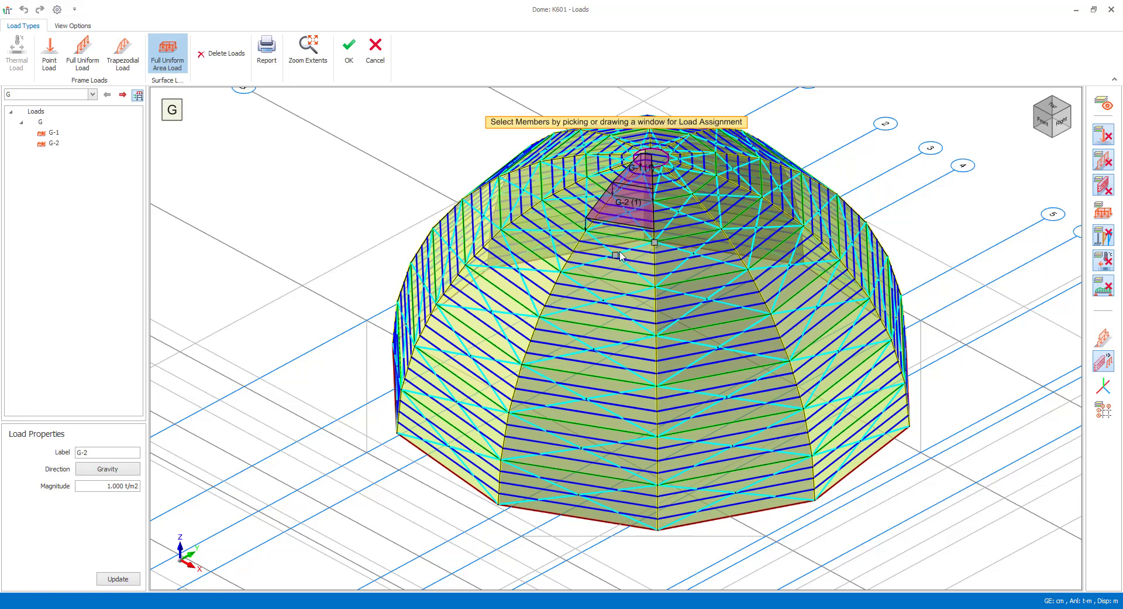
click(618, 244)
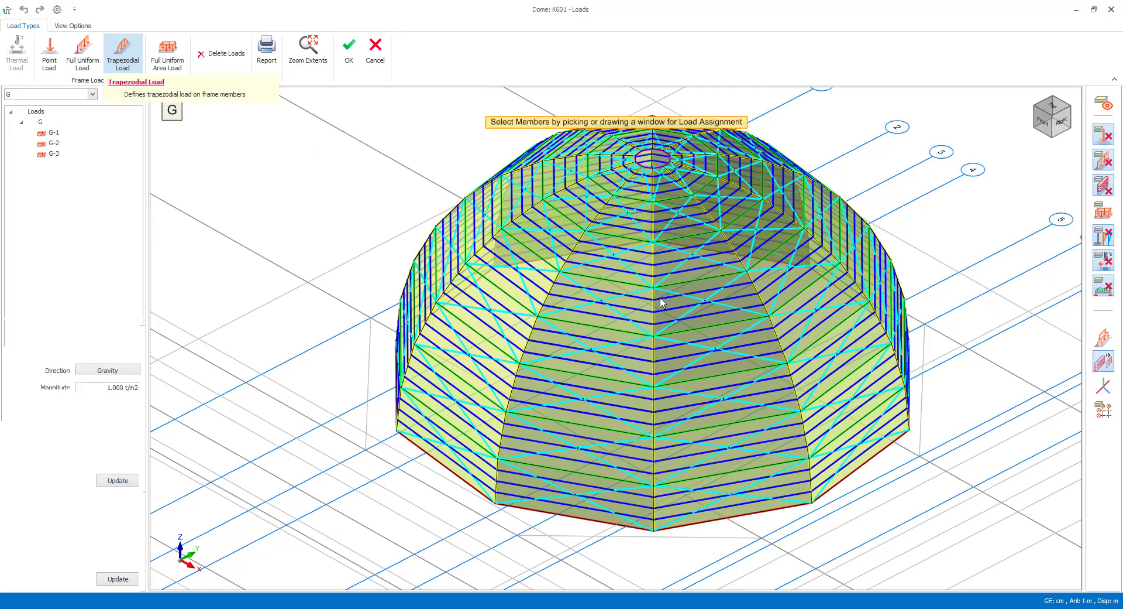
Add trapezoidal gravity loads G-4 and G-5 profiled 0, 1, 1, 0 t/m at 0/25/75/100%.
click(122, 51)
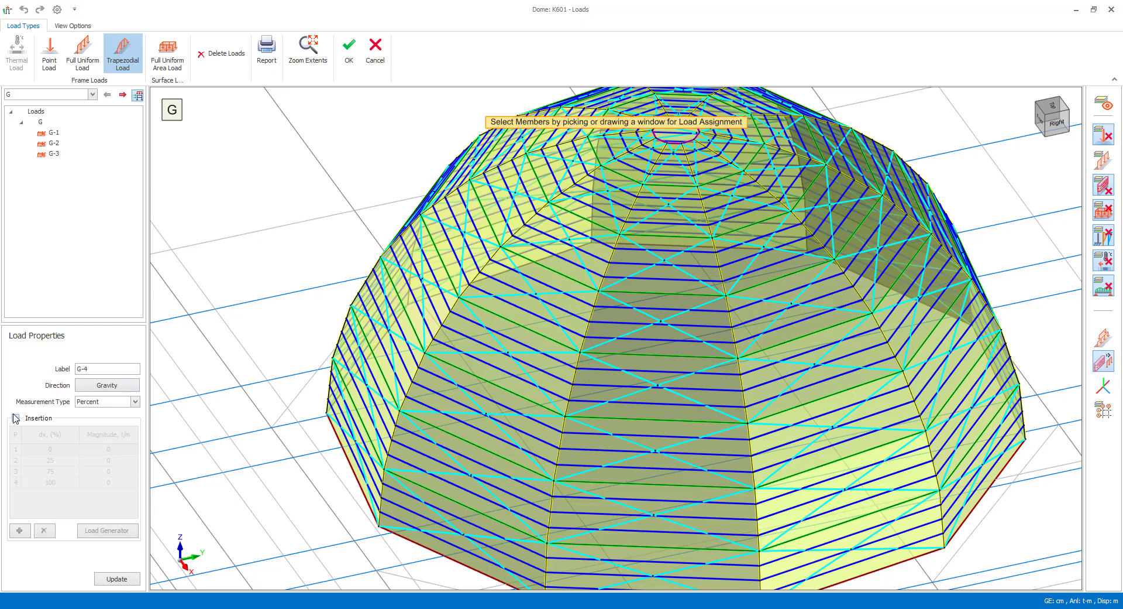
click(15, 418)
text(1)
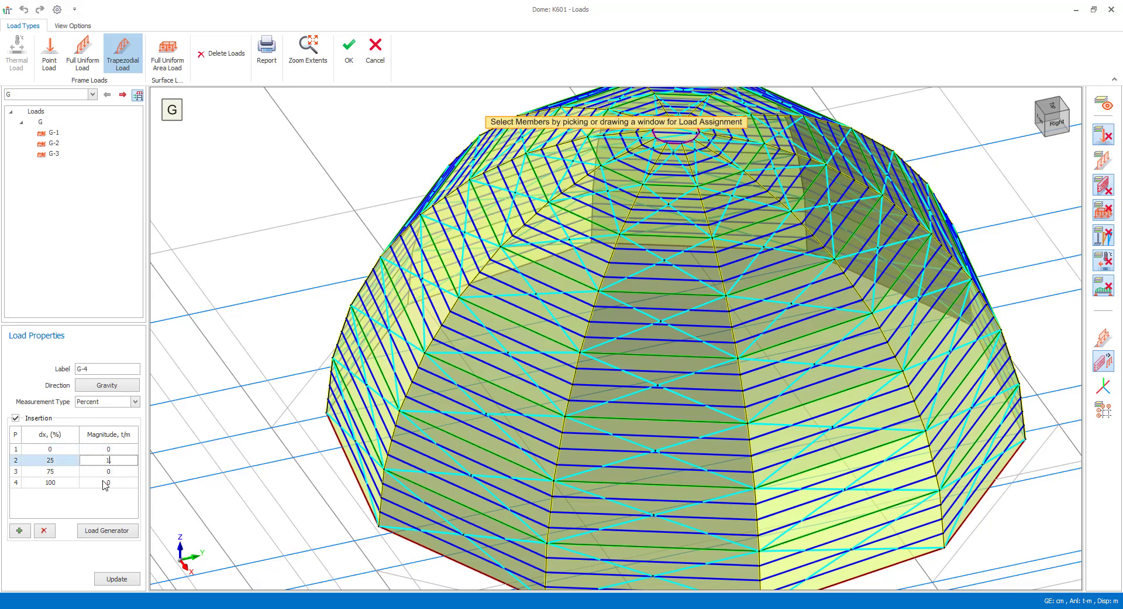
click(107, 471)
text(1)
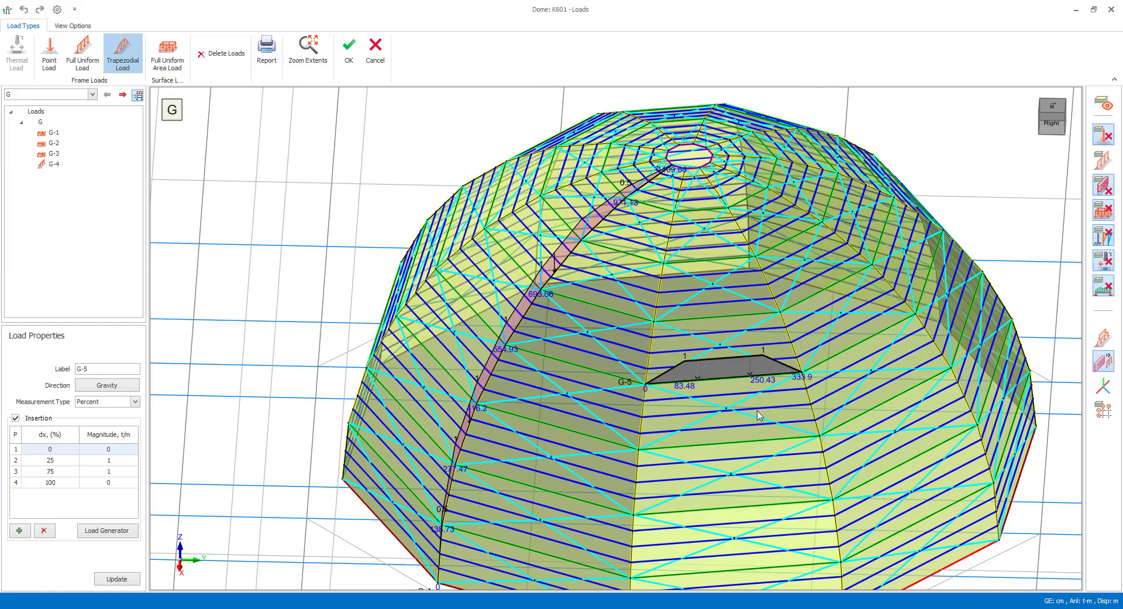
click(82, 53)
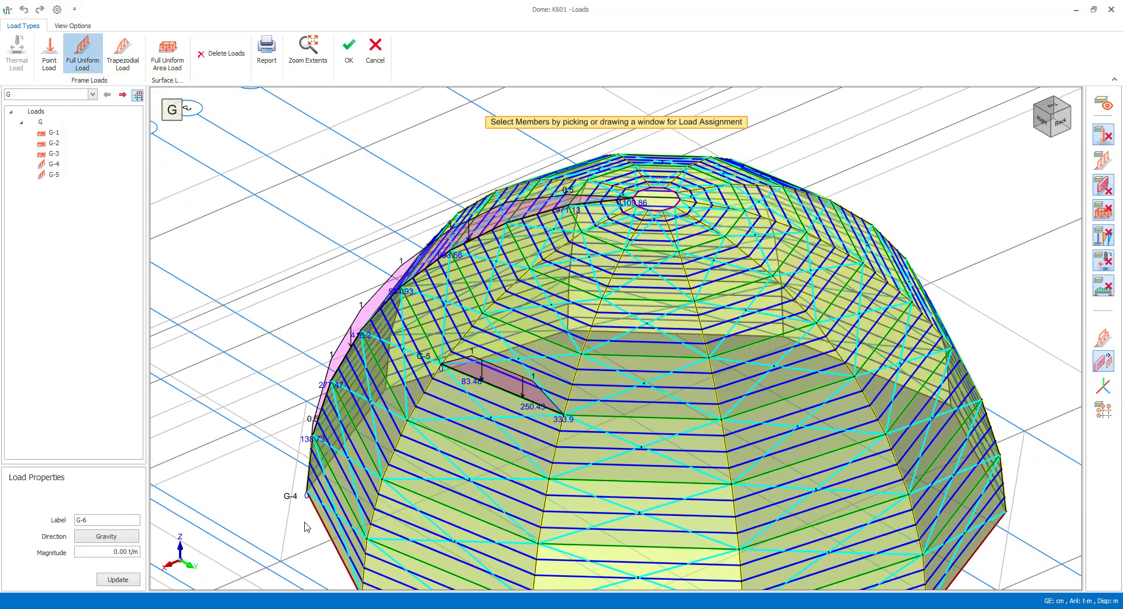
Add 1 t/m uniform loads G-6 to G-8 on ring members in gravity, Global Y and Global Z.
click(107, 551)
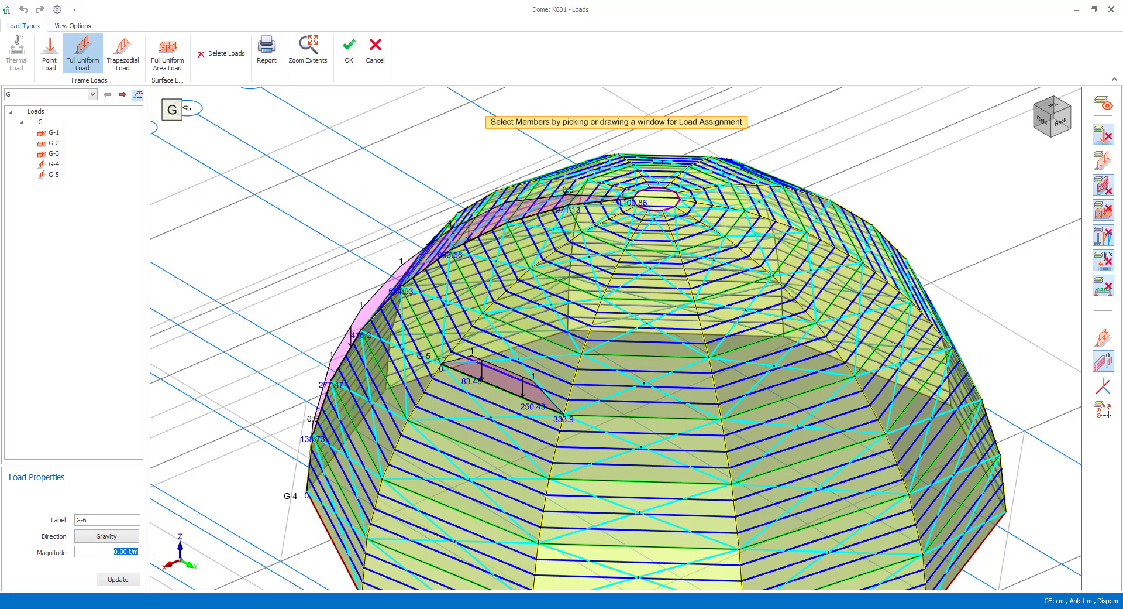
text(1.00)
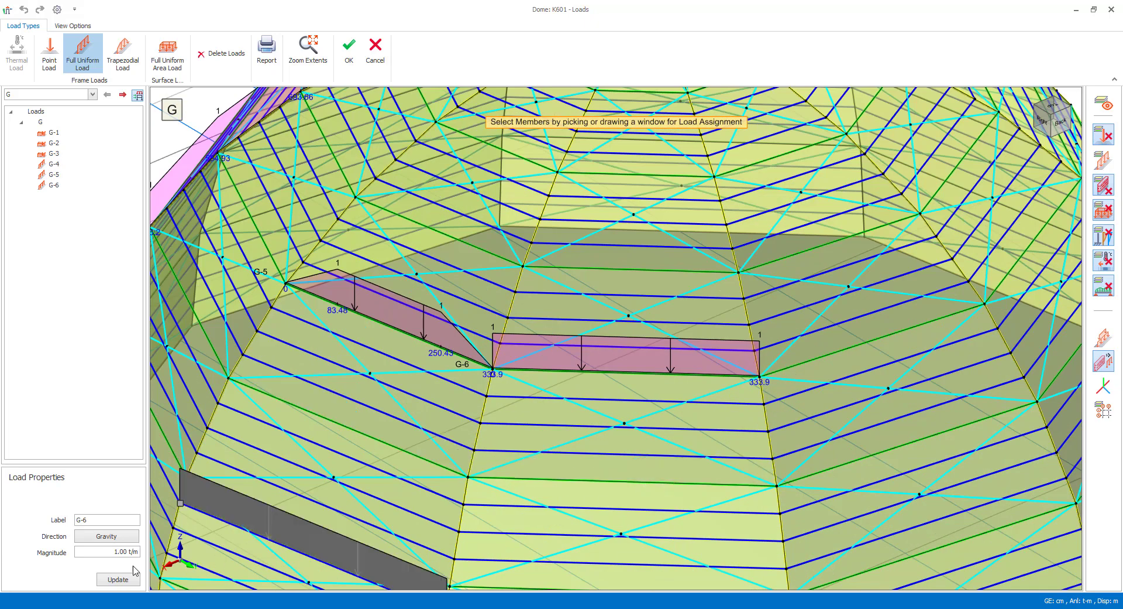
click(106, 535)
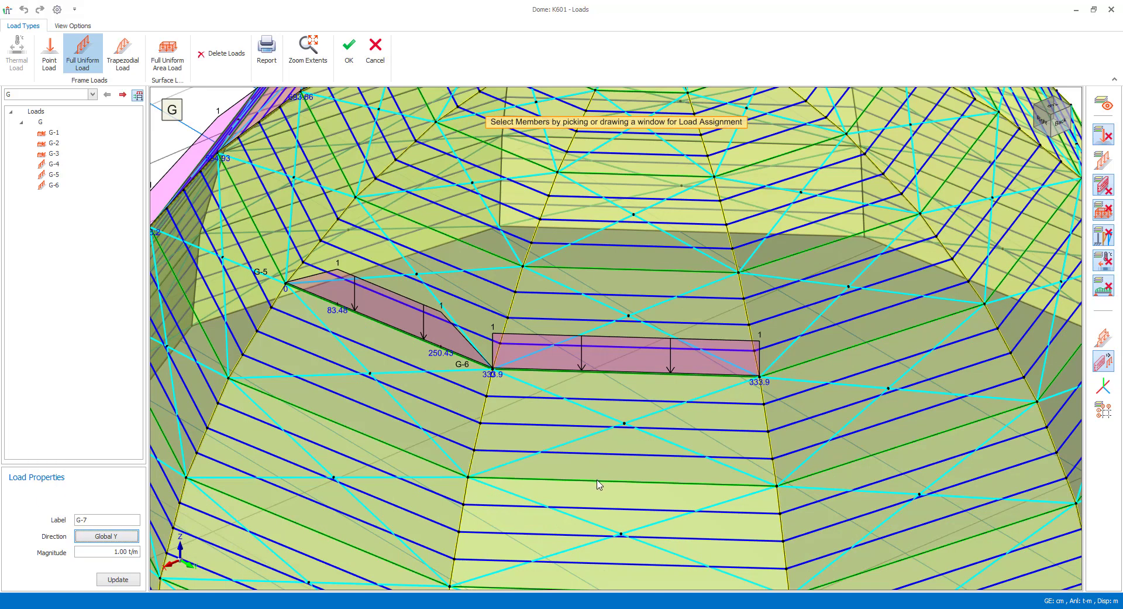
click(609, 477)
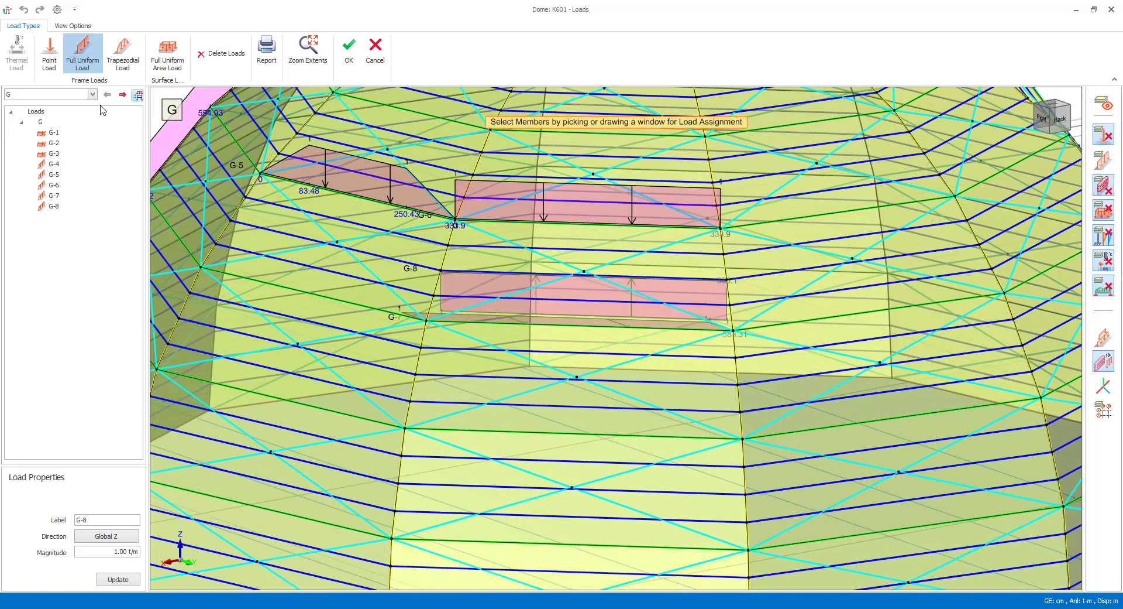
click(48, 54)
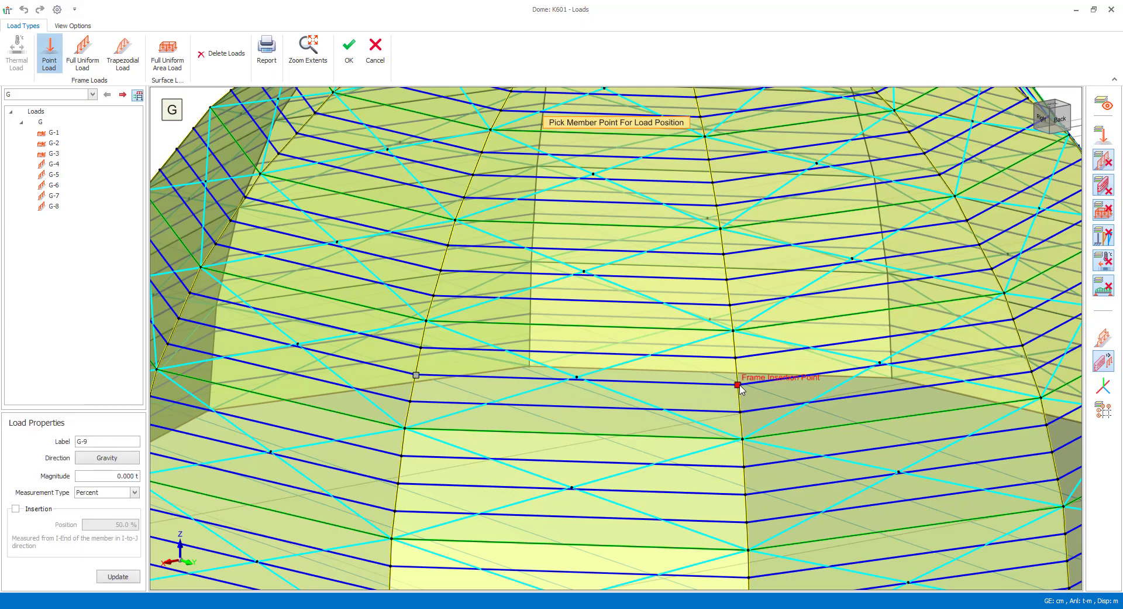
Place 1 t gravity point loads G-9 and G-11 on dome members.
click(737, 385)
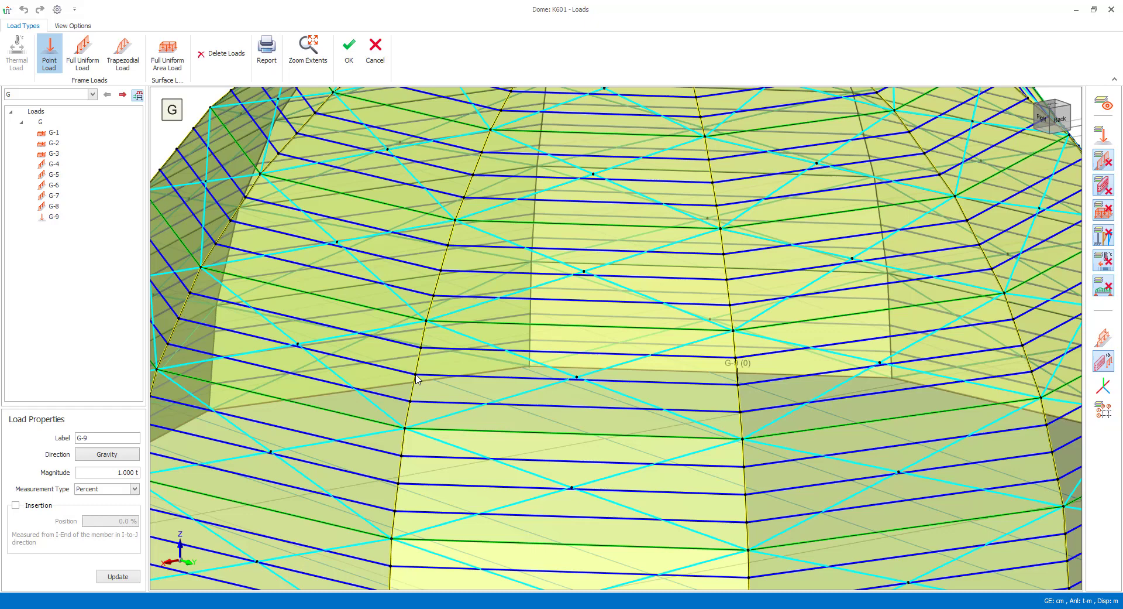
click(415, 376)
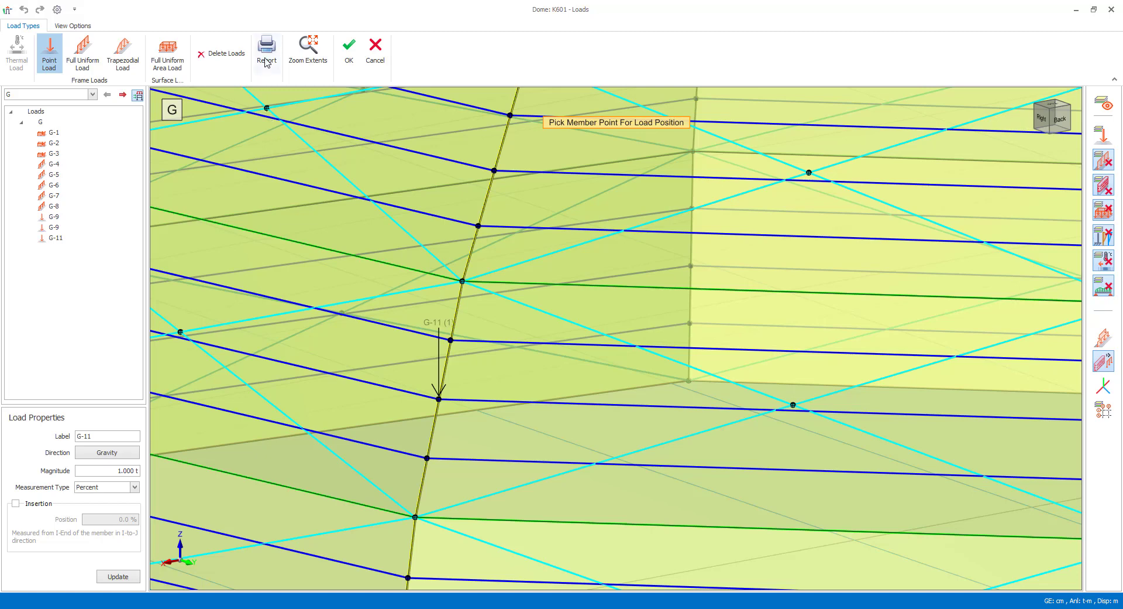
mouse_move(267, 51)
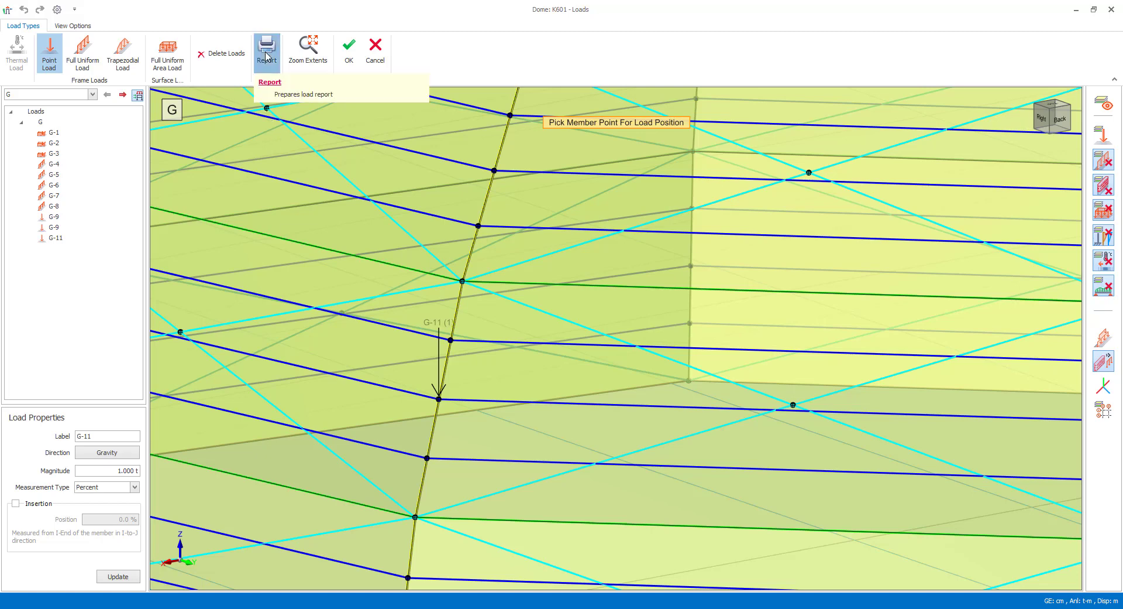
Create the Member Loads Report with all load cases and load types included.
click(267, 48)
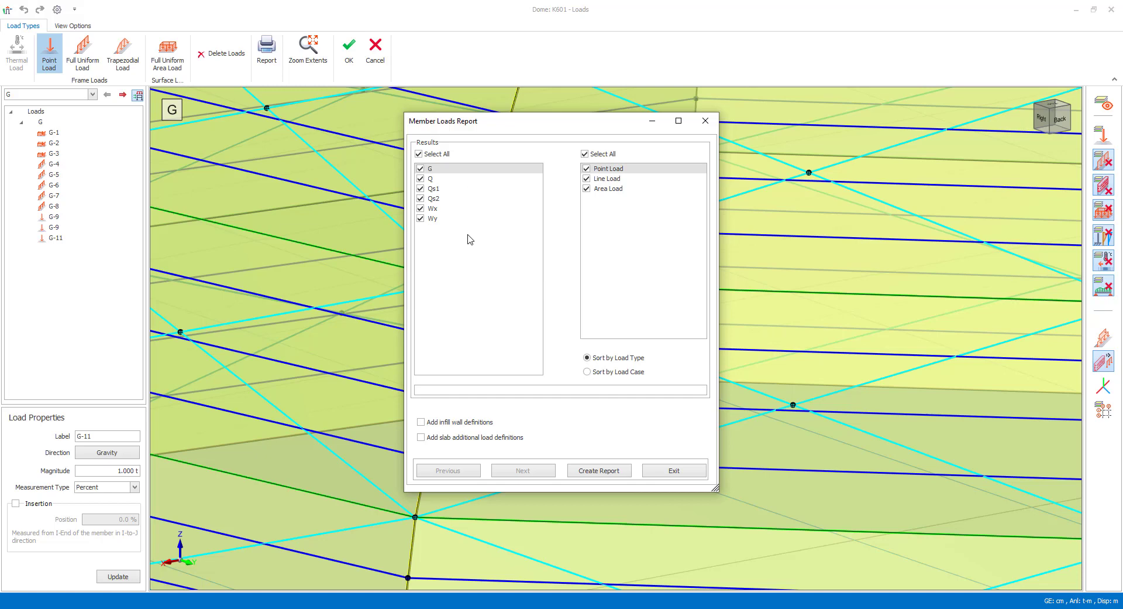
mouse_move(633, 447)
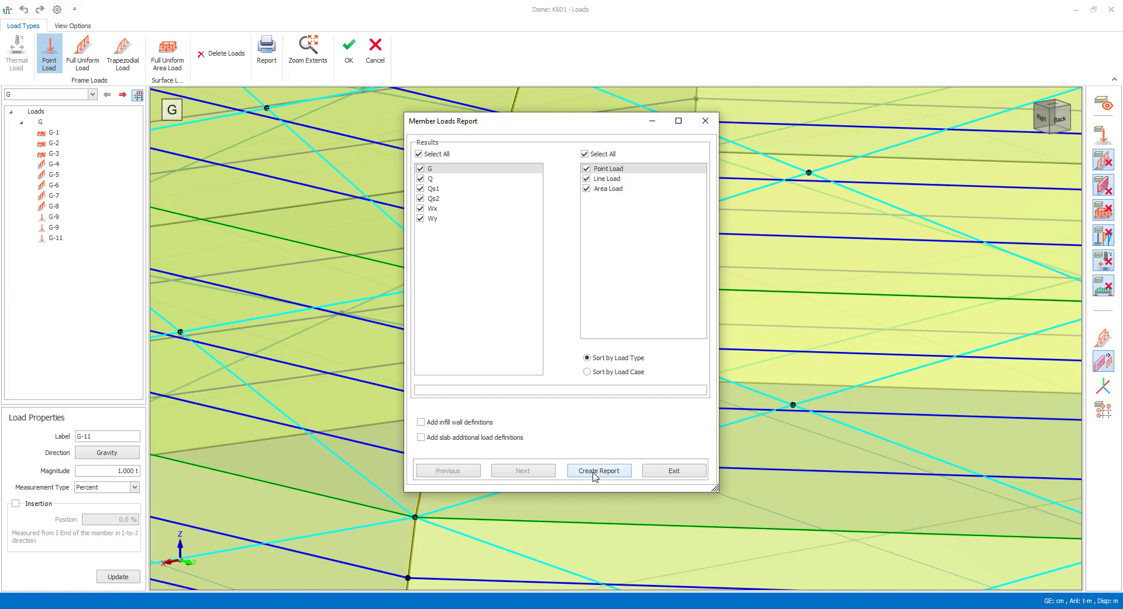
click(599, 471)
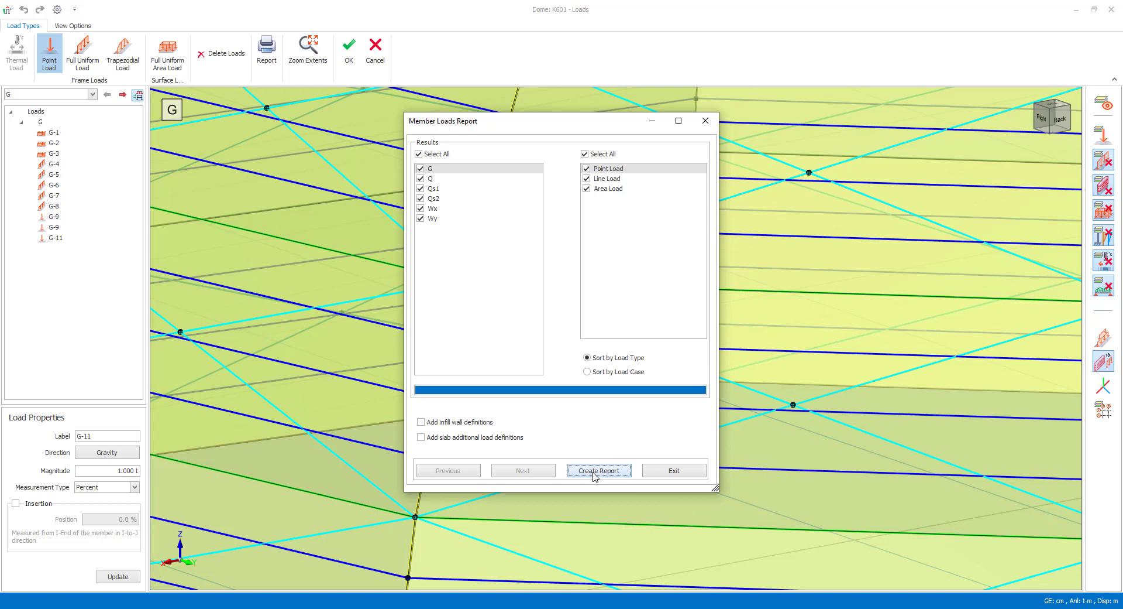
click(599, 471)
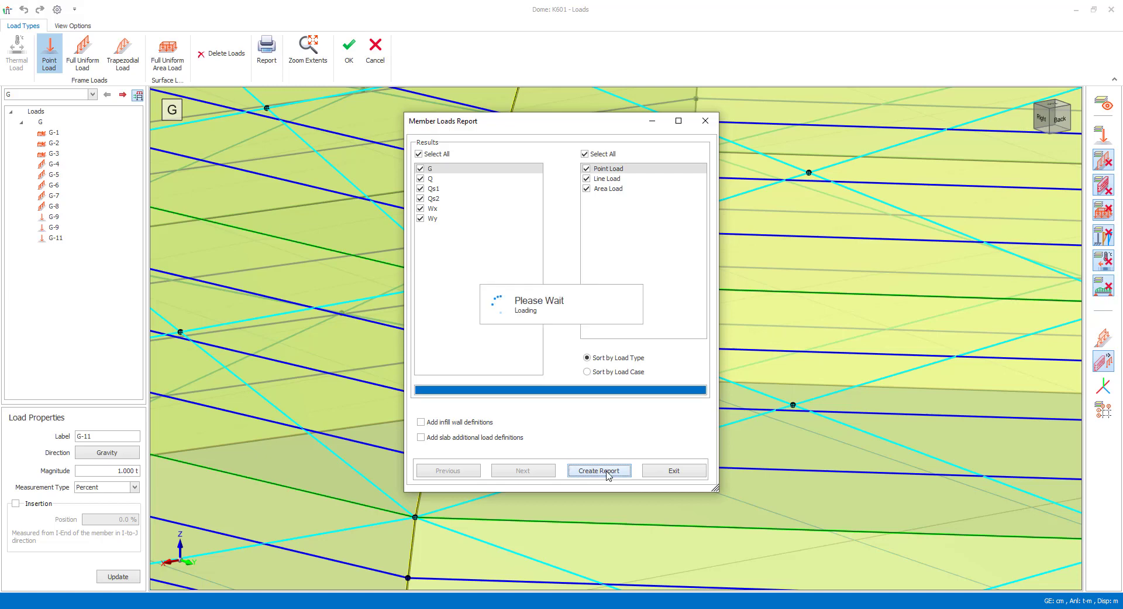
click(599, 470)
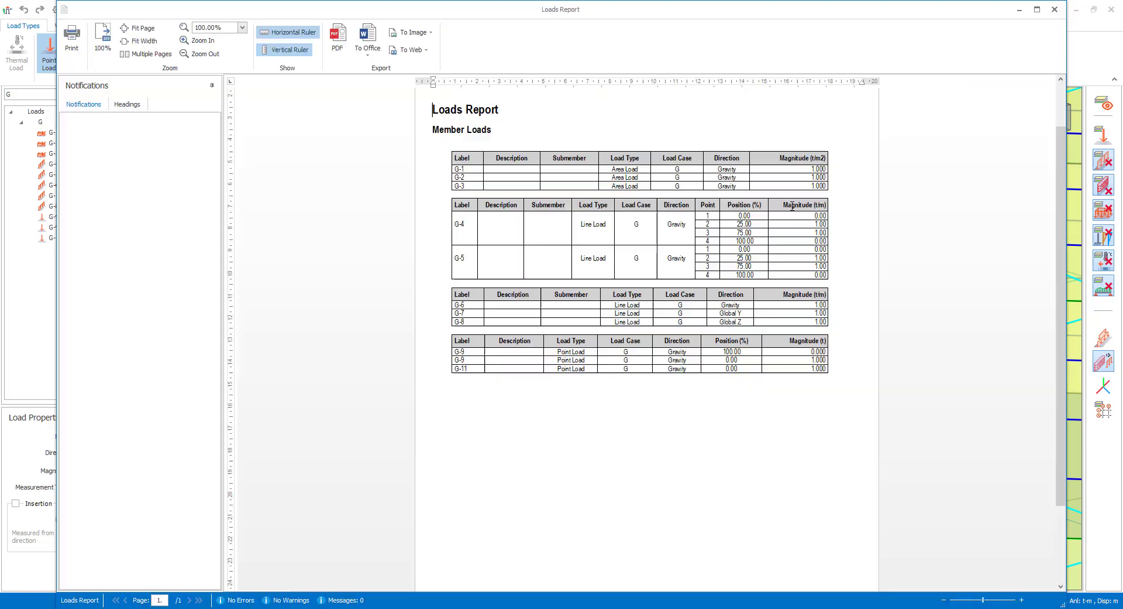
mouse_move(793, 204)
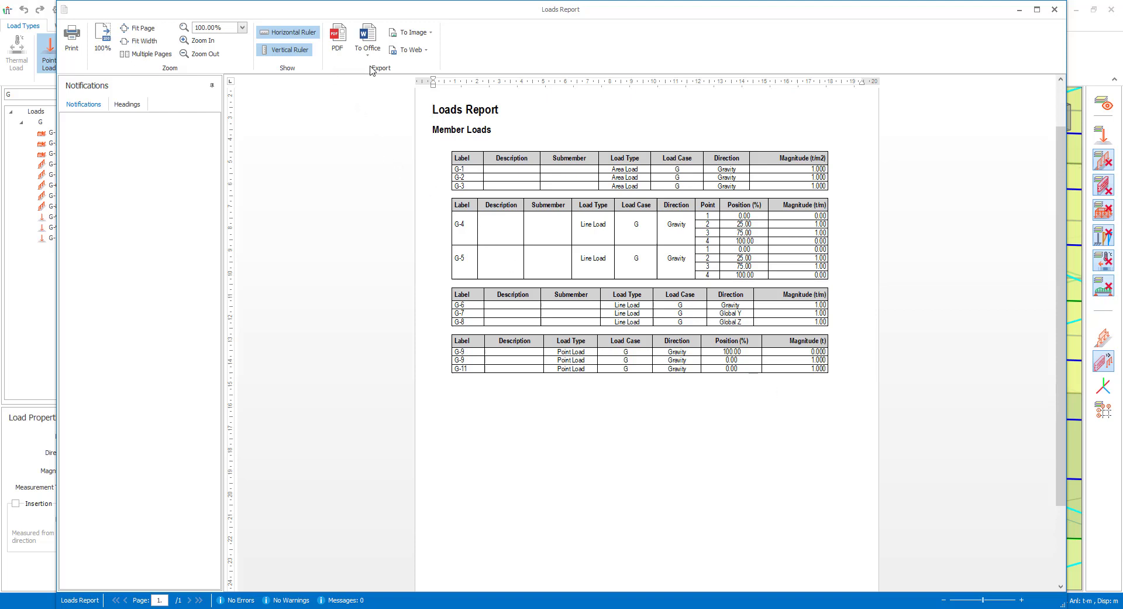
mouse_move(1043, 64)
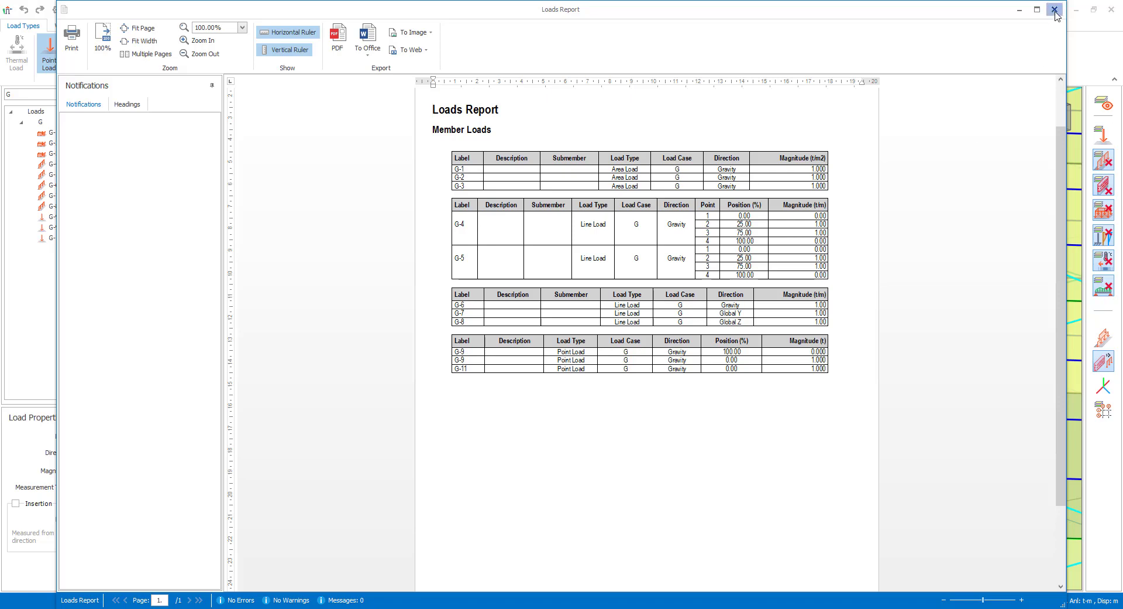
Close the Loads Report window after reviewing it.
click(1054, 10)
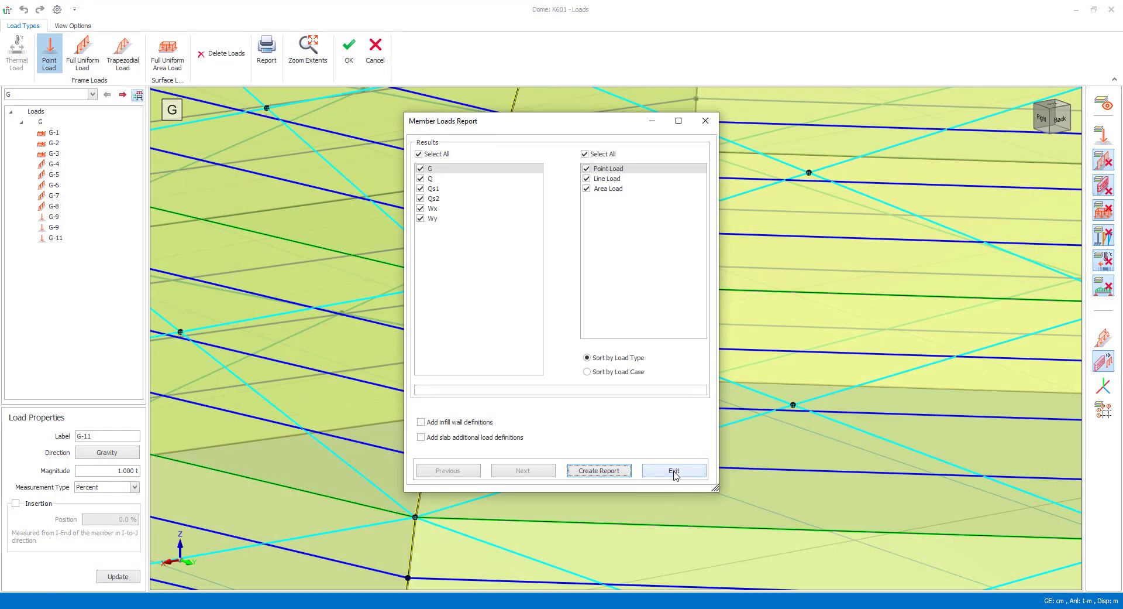
Exit the report options and accept the dome K601 loads, returning to the modelling view.
click(673, 471)
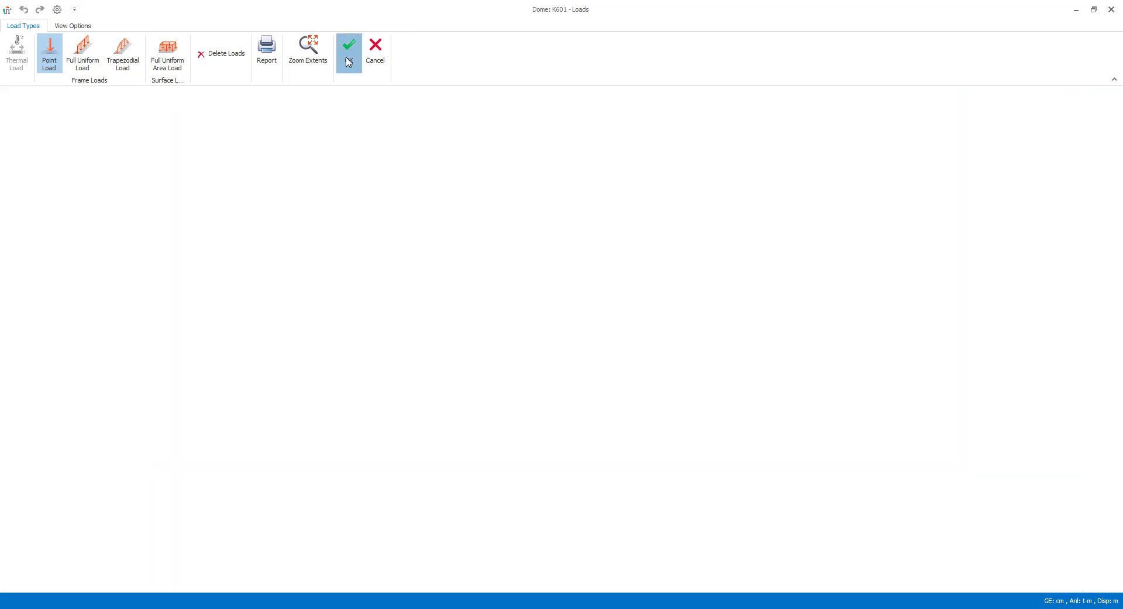
click(349, 44)
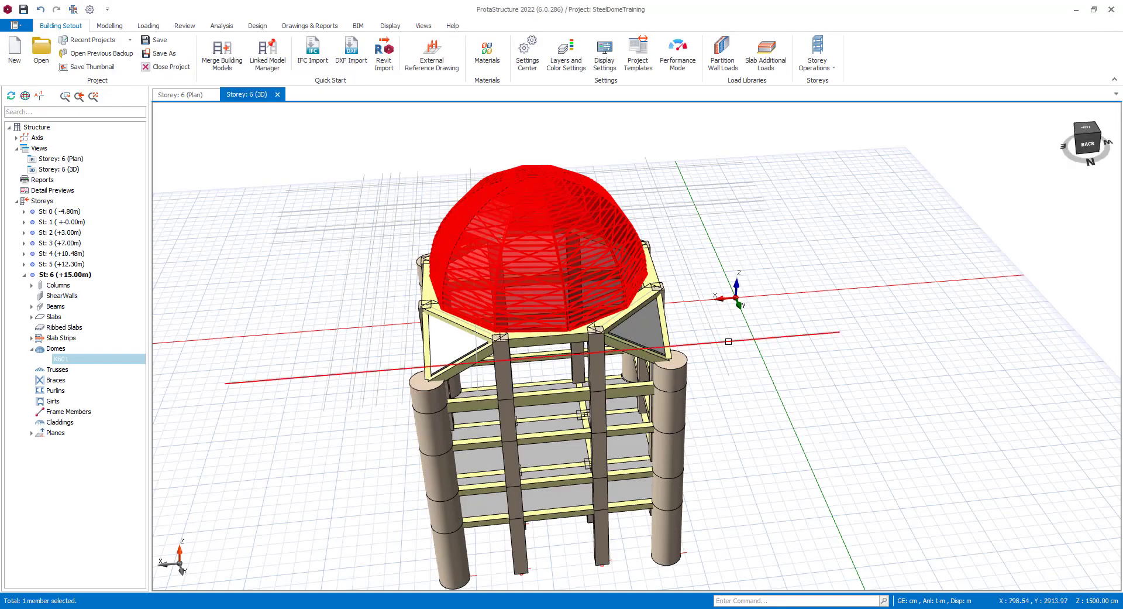
click(109, 26)
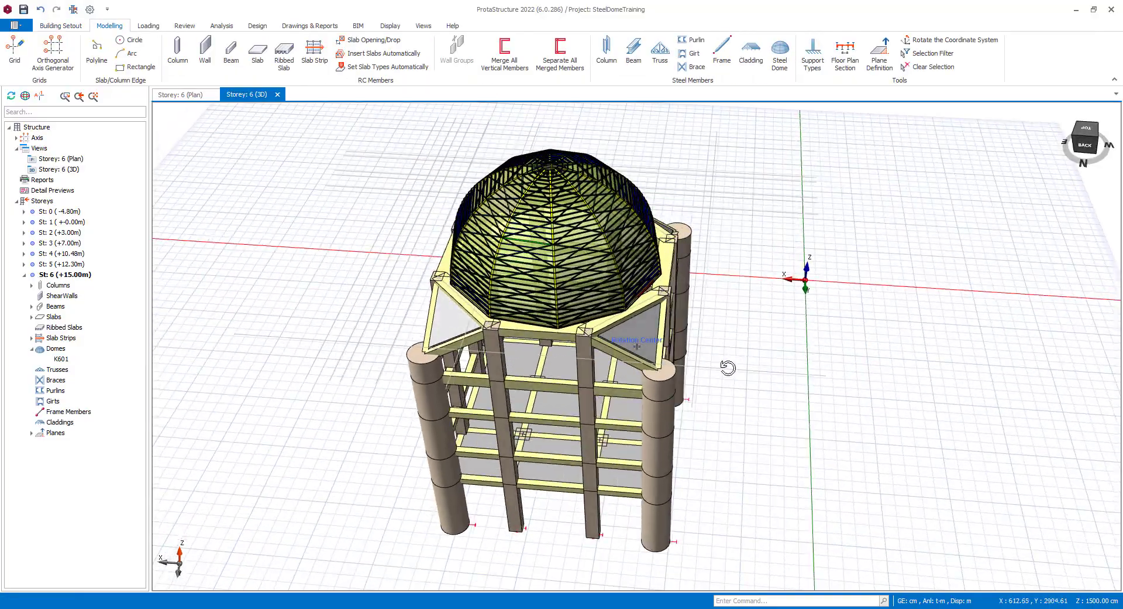